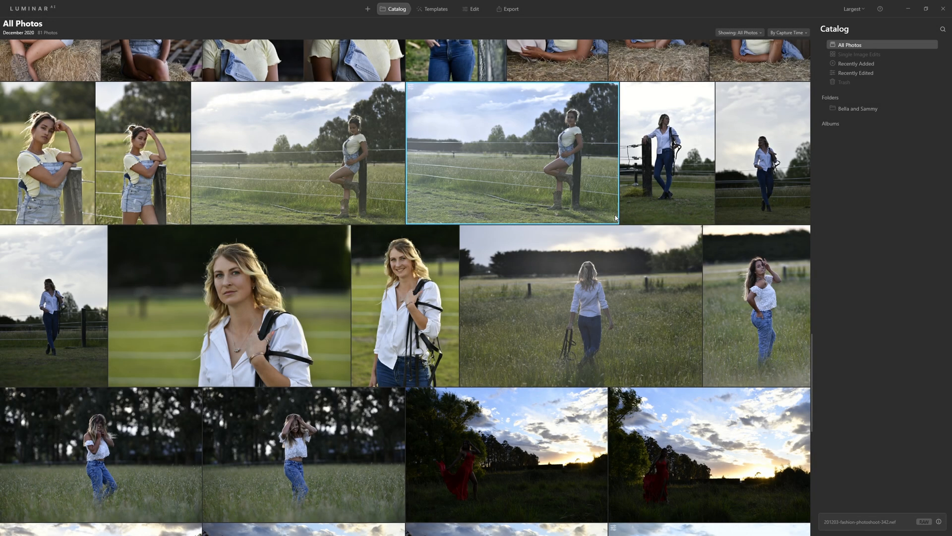
mouse_move(679, 209)
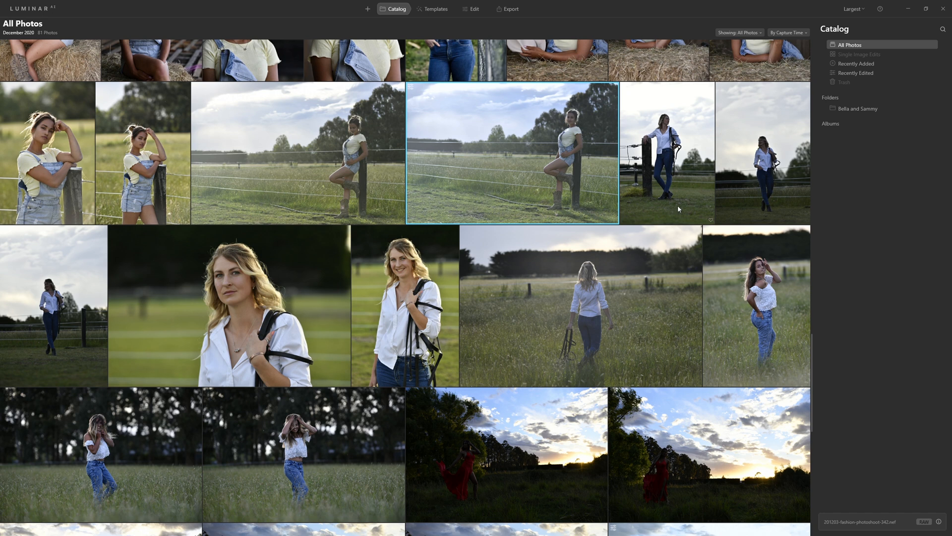
mouse_move(677, 207)
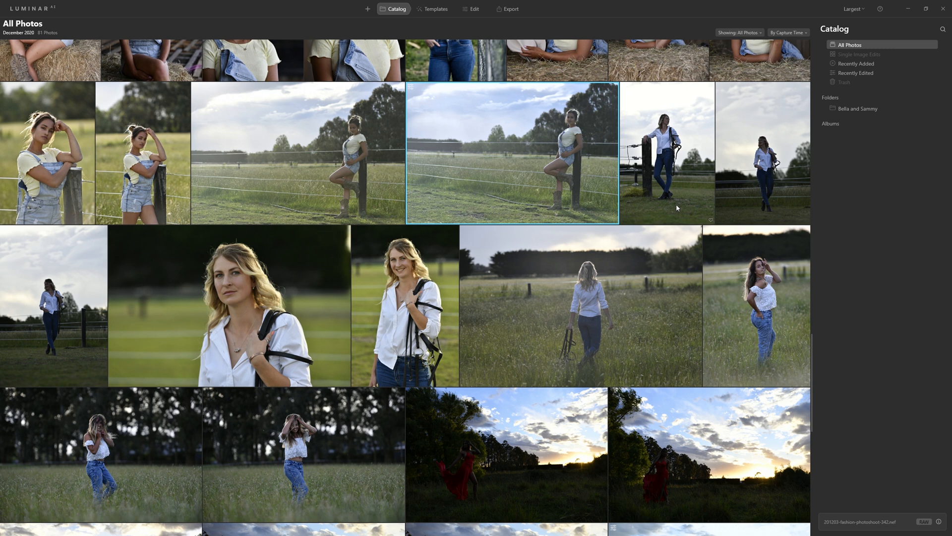
mouse_move(664, 204)
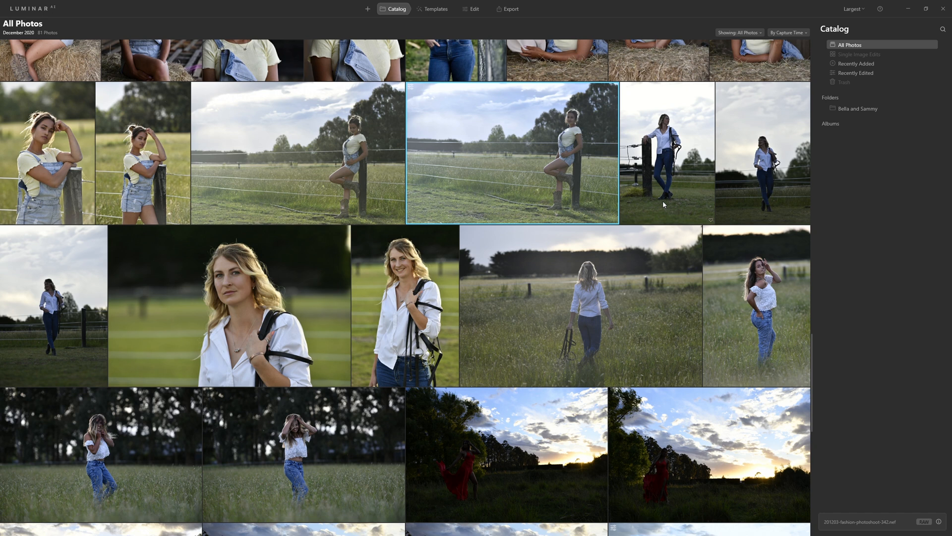
mouse_move(600, 195)
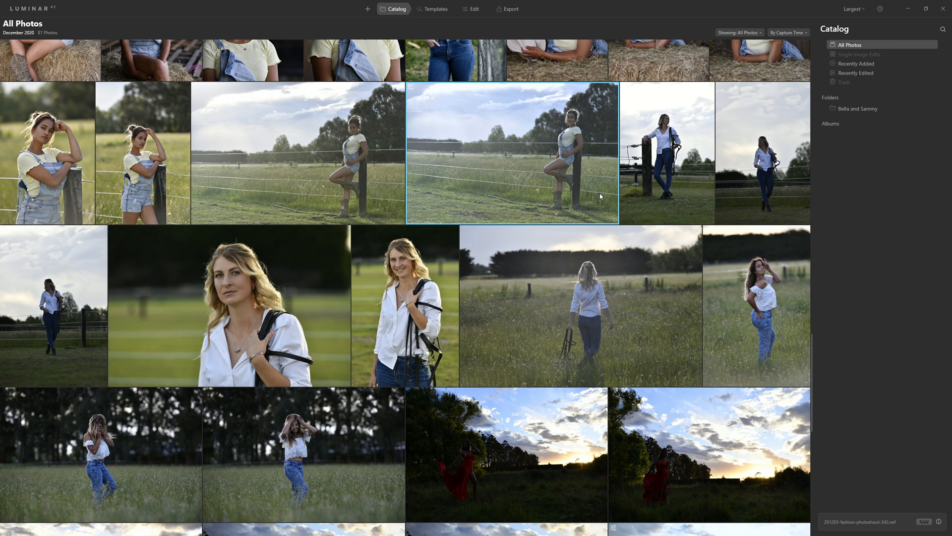
Open the fence-side portrait in Edit and set Enhance to Accent 32 and Sky Enhancer 52
double_click(512, 157)
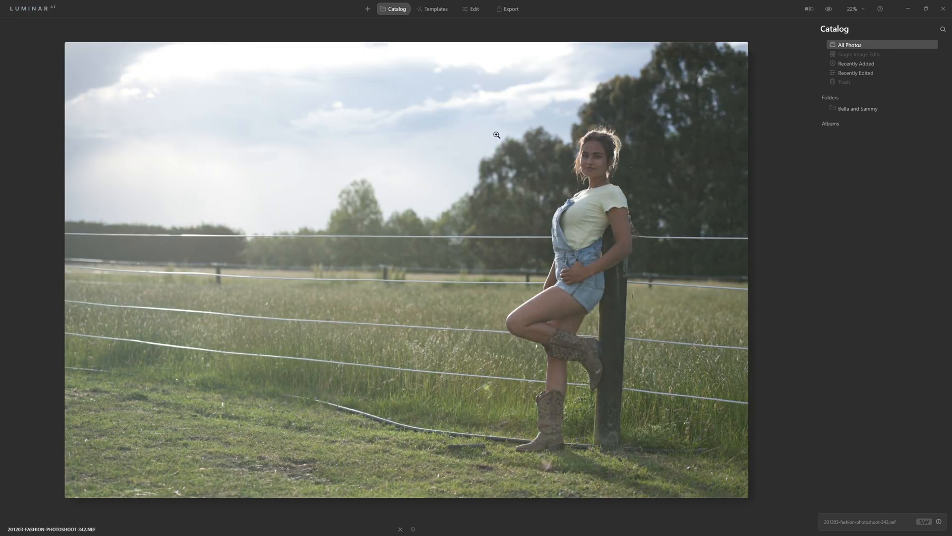
click(474, 7)
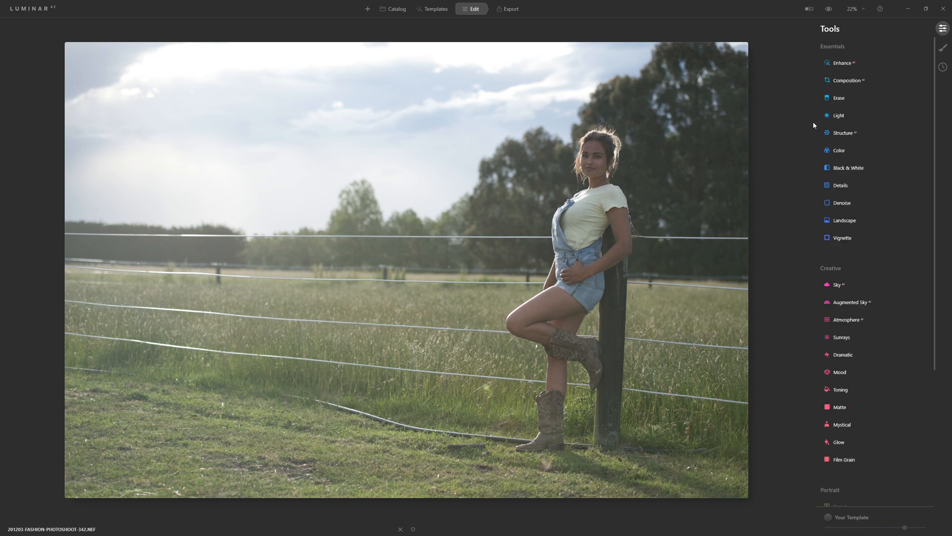
click(843, 62)
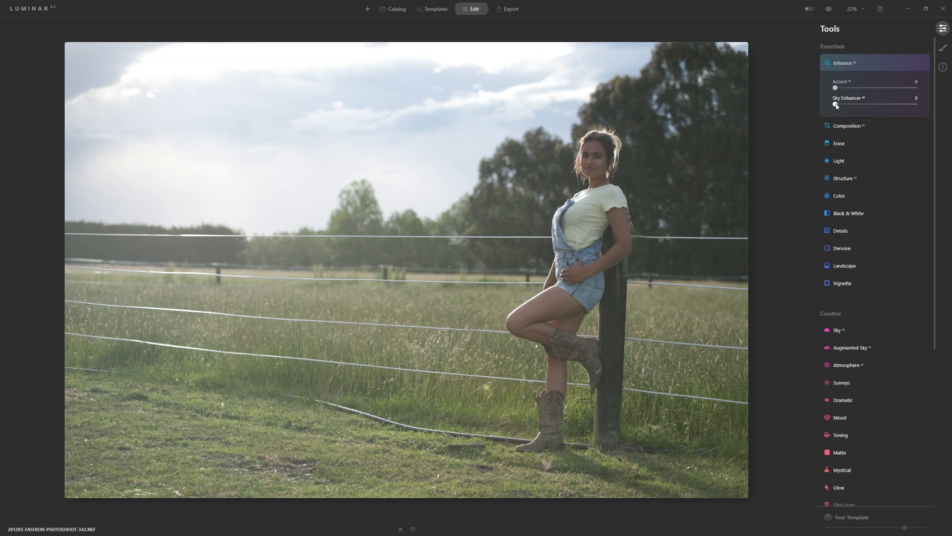
drag(836, 104, 882, 104)
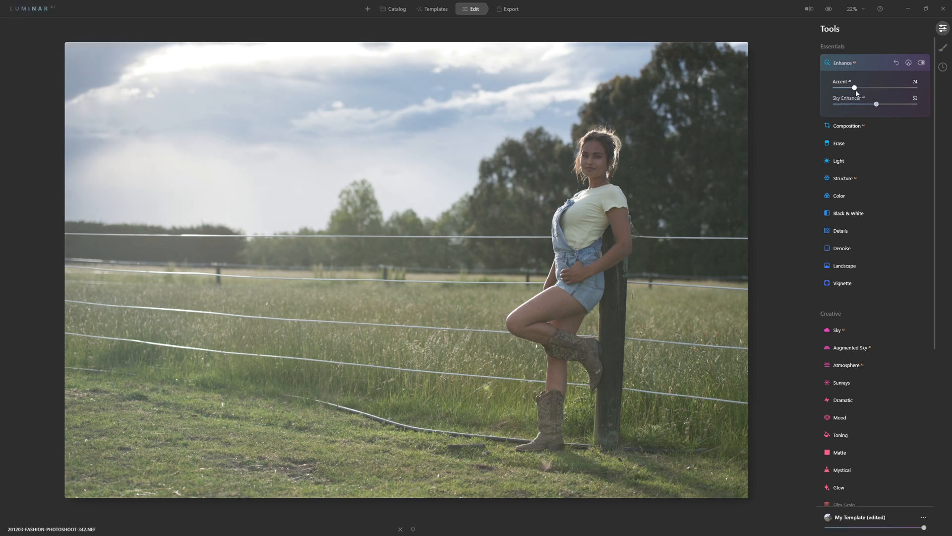
drag(854, 87, 861, 87)
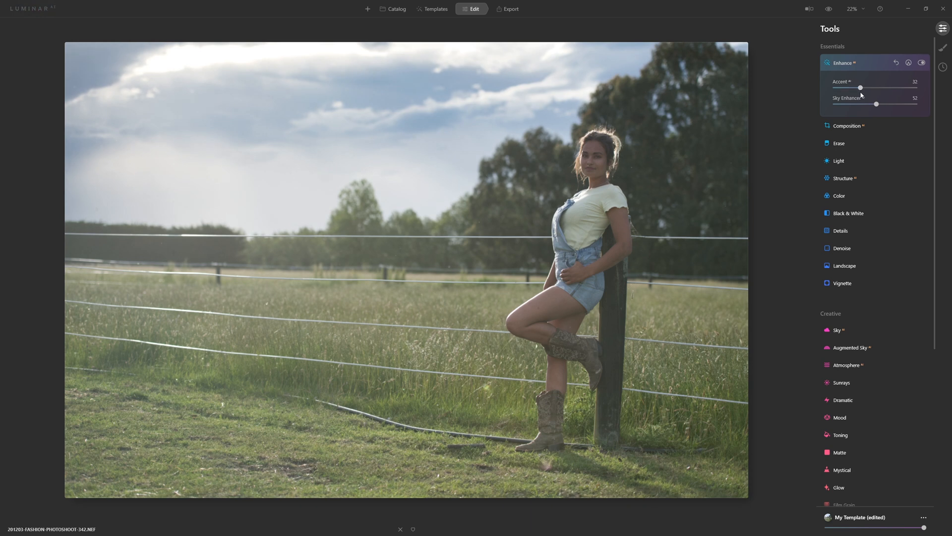
mouse_move(847, 163)
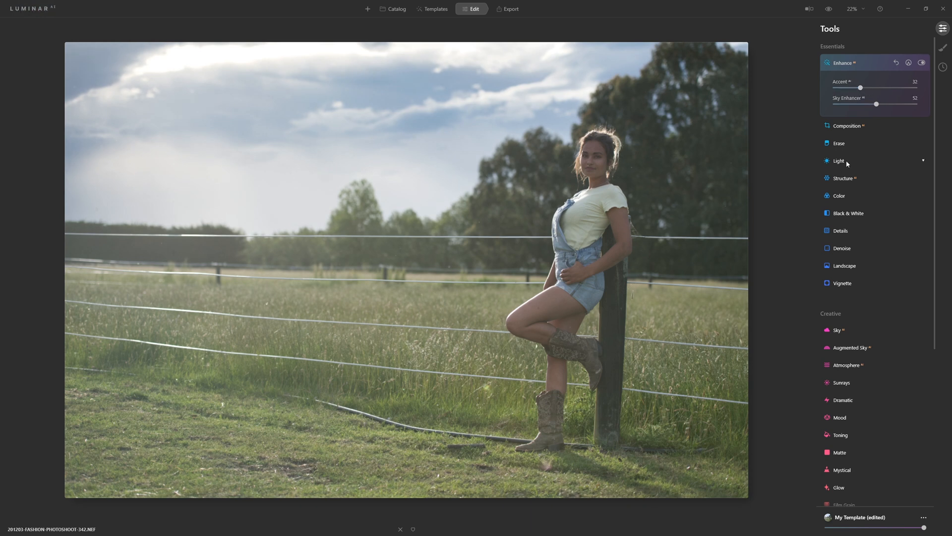
In the Light tool, lower Blacks to -74 and nudge Exposure to 0.19
click(839, 161)
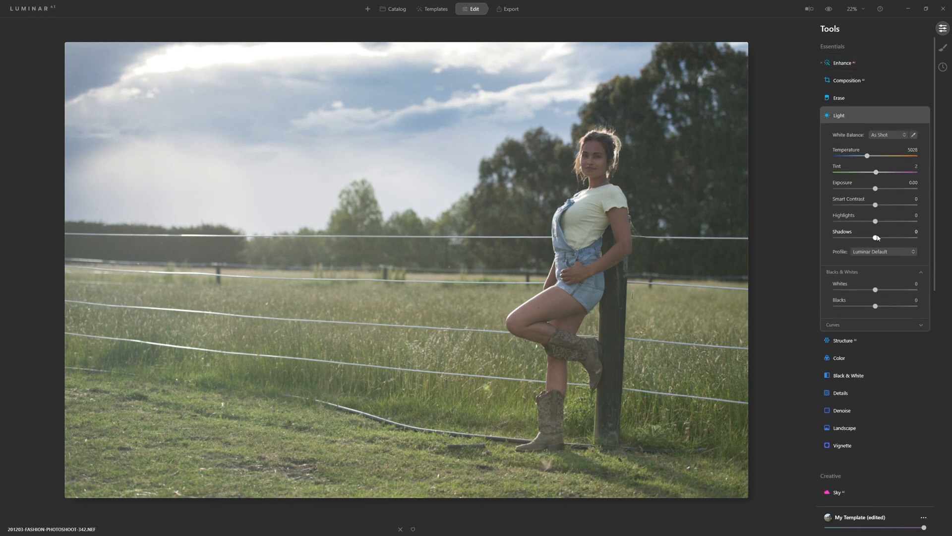
drag(875, 307, 872, 306)
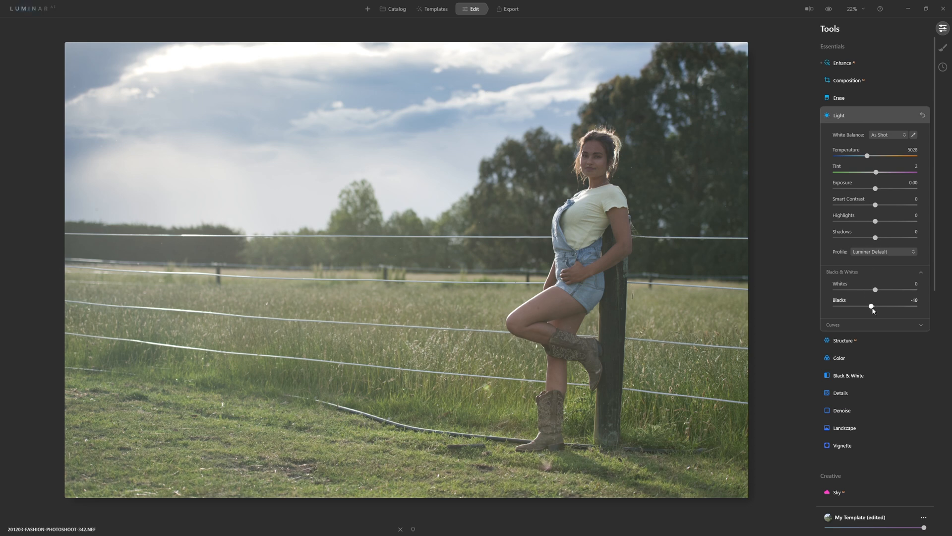
drag(871, 305, 848, 305)
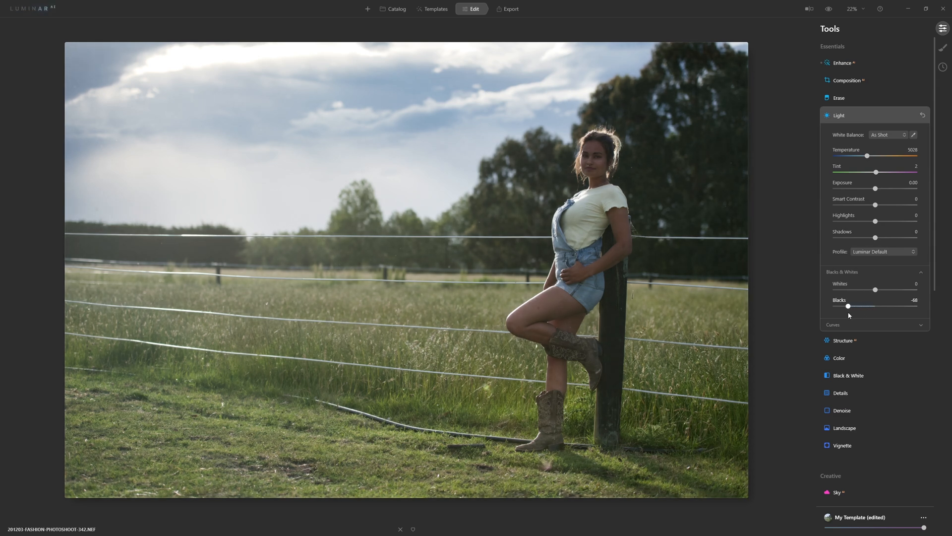
drag(848, 306, 844, 307)
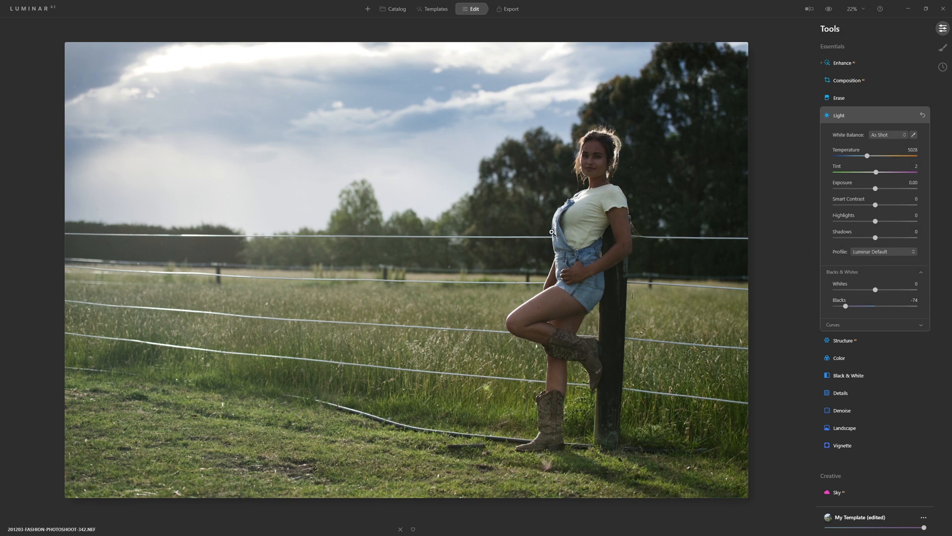
mouse_move(782, 240)
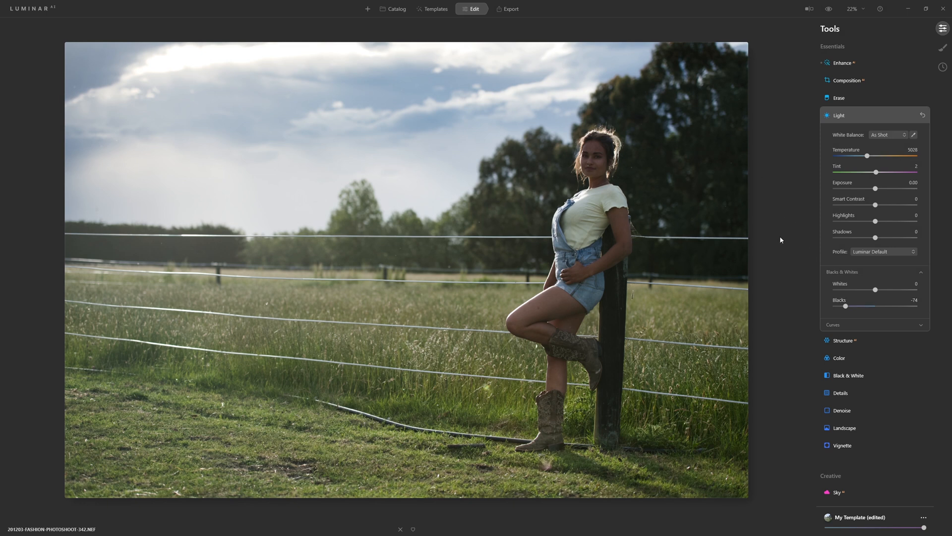
drag(875, 188, 880, 189)
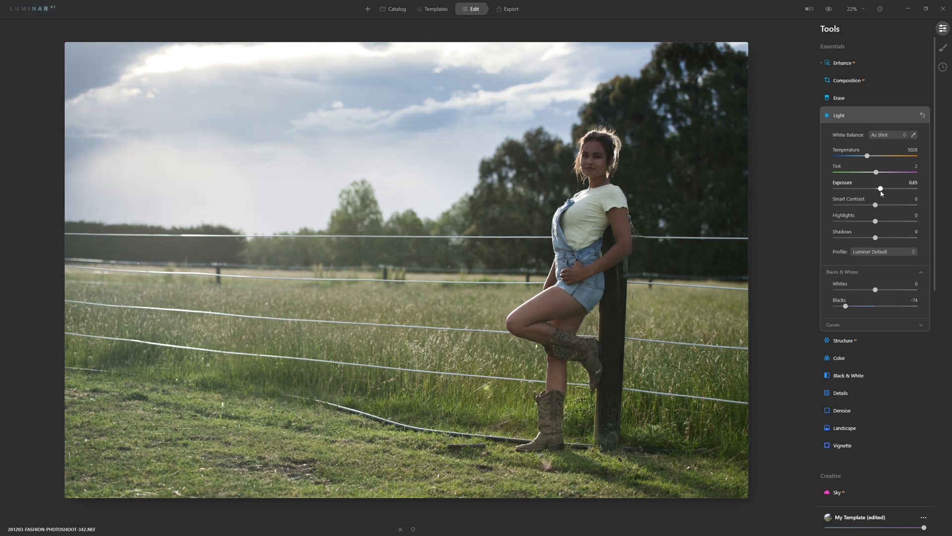
drag(880, 188, 876, 189)
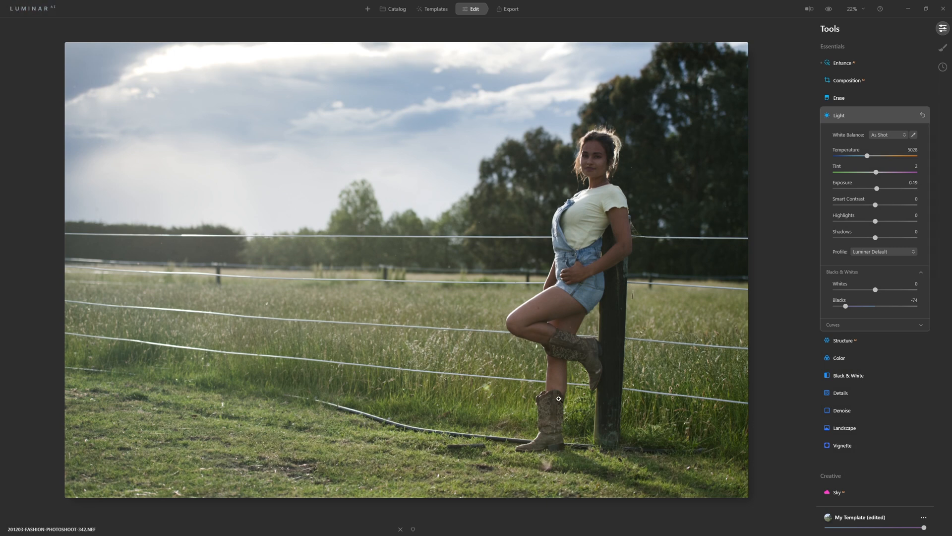
mouse_move(944, 46)
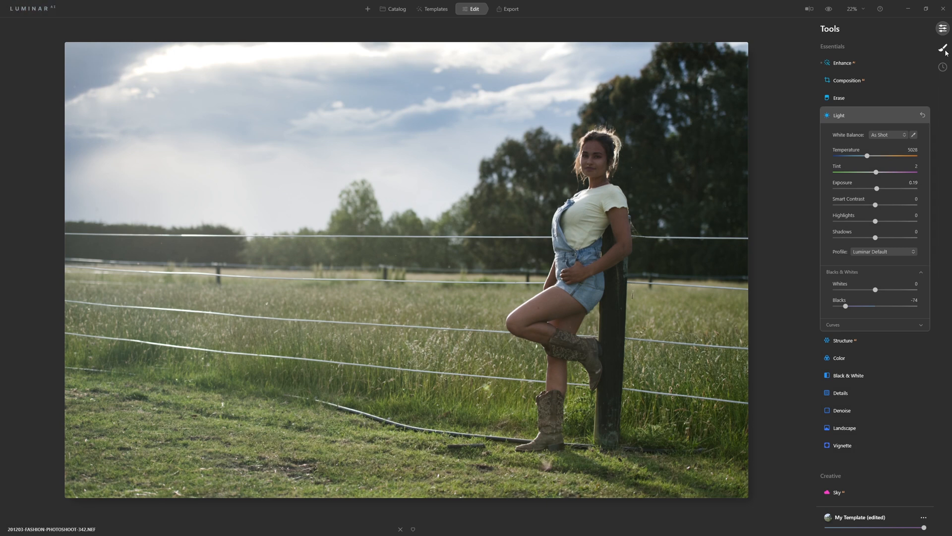
Add a Basic local mask with Exposure 0.70 and Contrast fine-tuned to 17
click(942, 48)
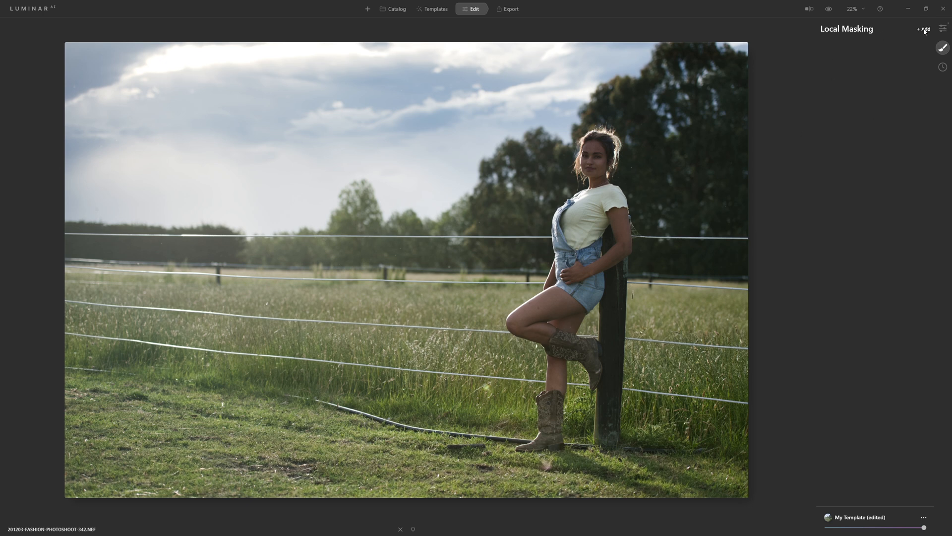
click(923, 29)
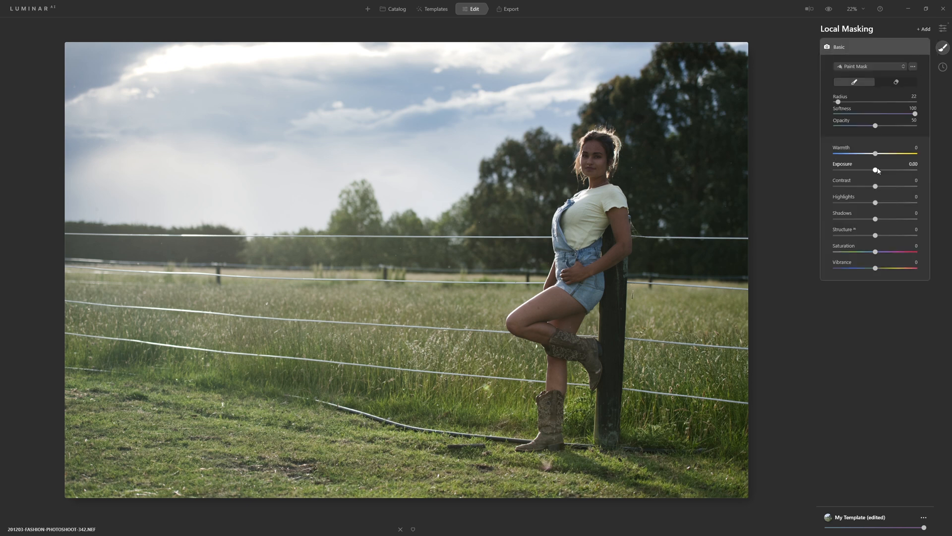
drag(874, 170, 881, 169)
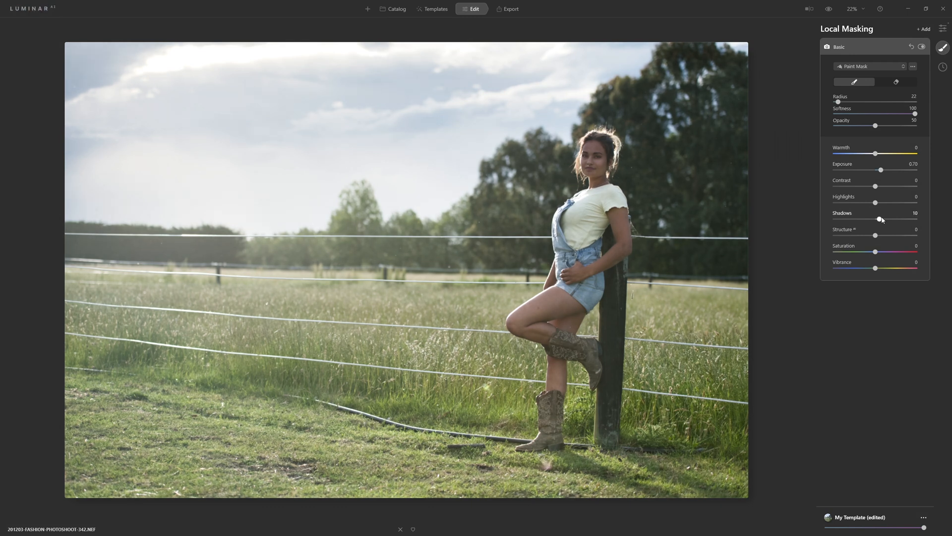
drag(876, 187, 884, 186)
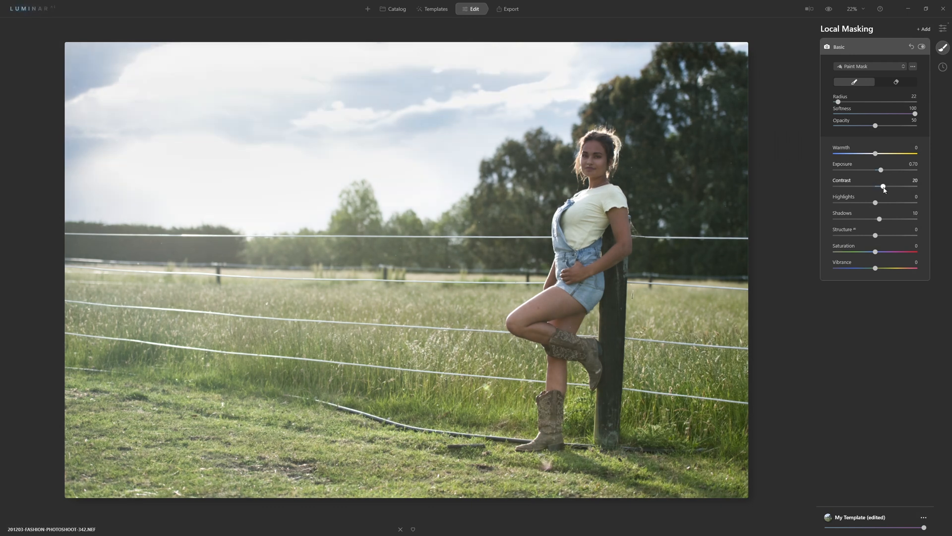
drag(879, 187, 882, 188)
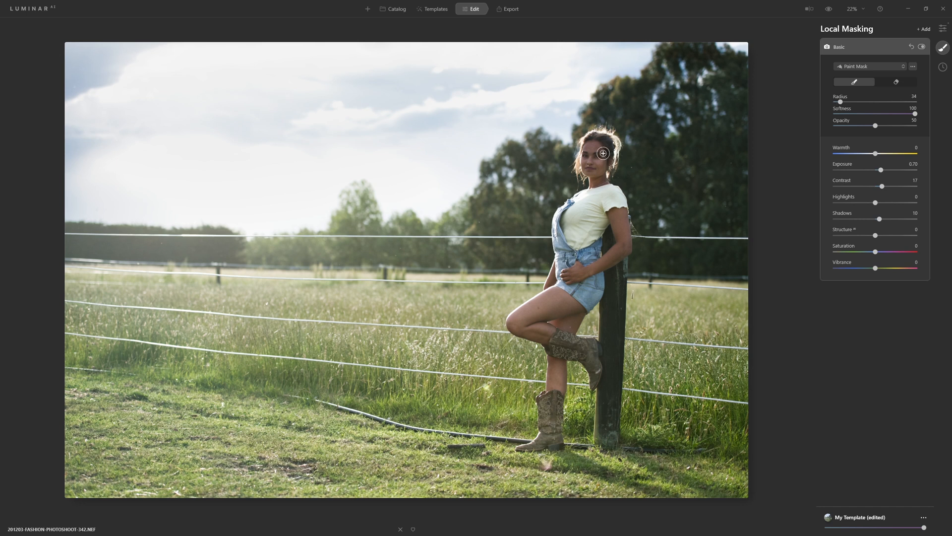
Paint the mask over the woman from hair to boots, hide the overlay and shrink the brush to radius 10
drag(840, 101, 856, 101)
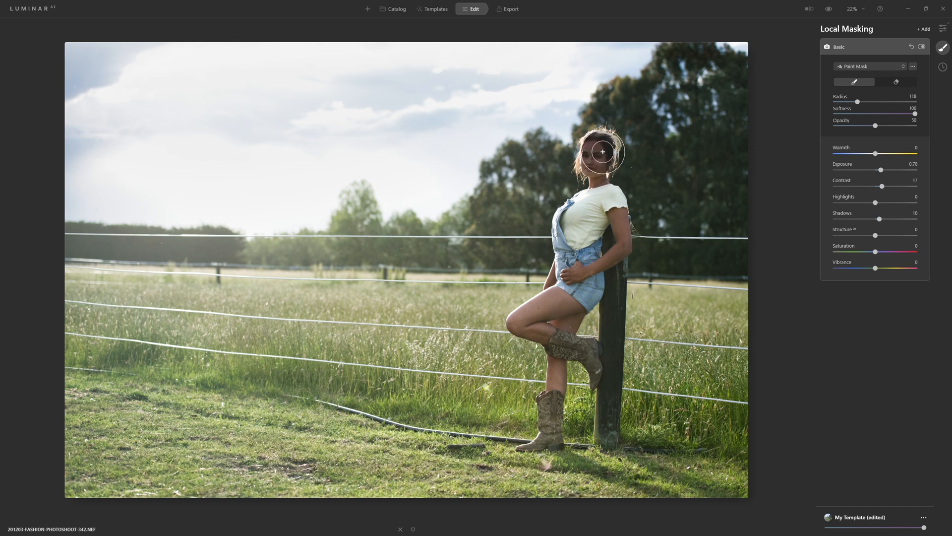
drag(602, 151, 611, 210)
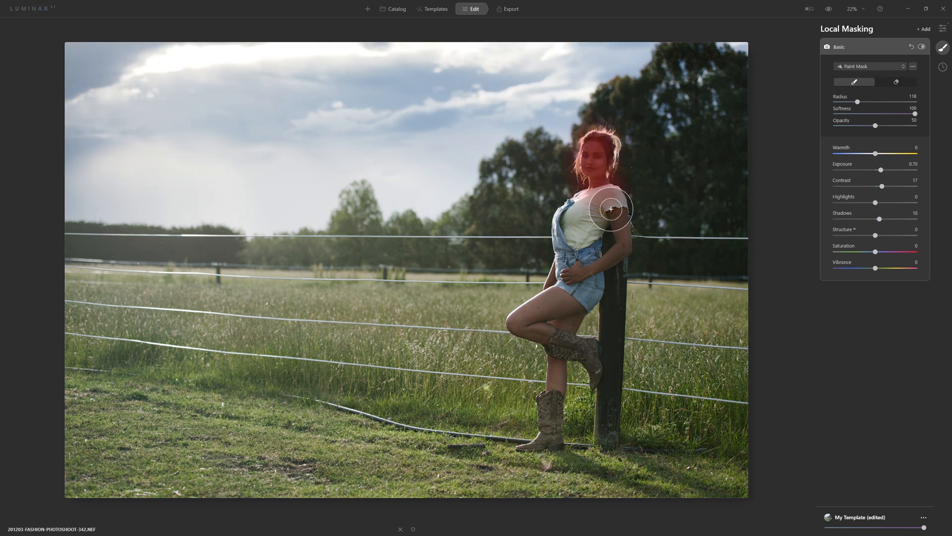
drag(612, 211, 569, 282)
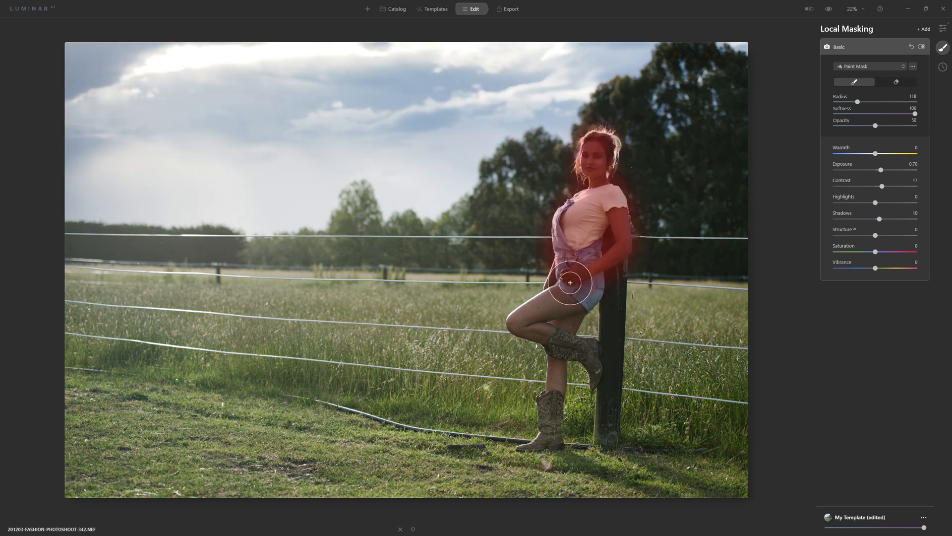
drag(569, 282, 544, 428)
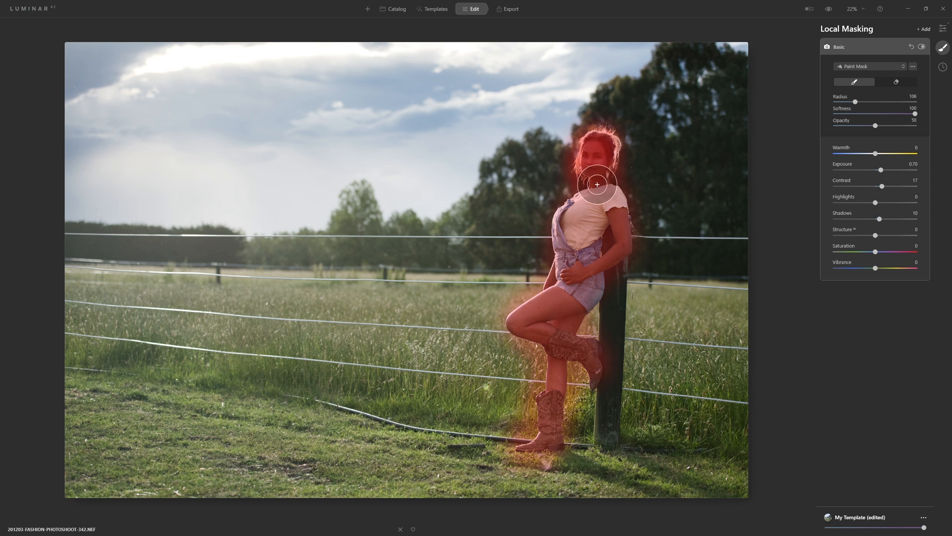
drag(597, 184, 602, 205)
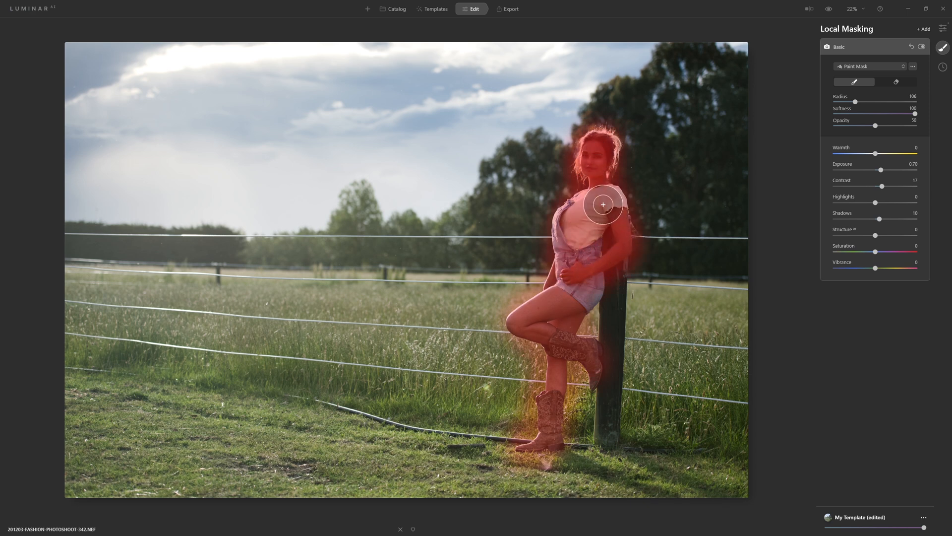
click(922, 47)
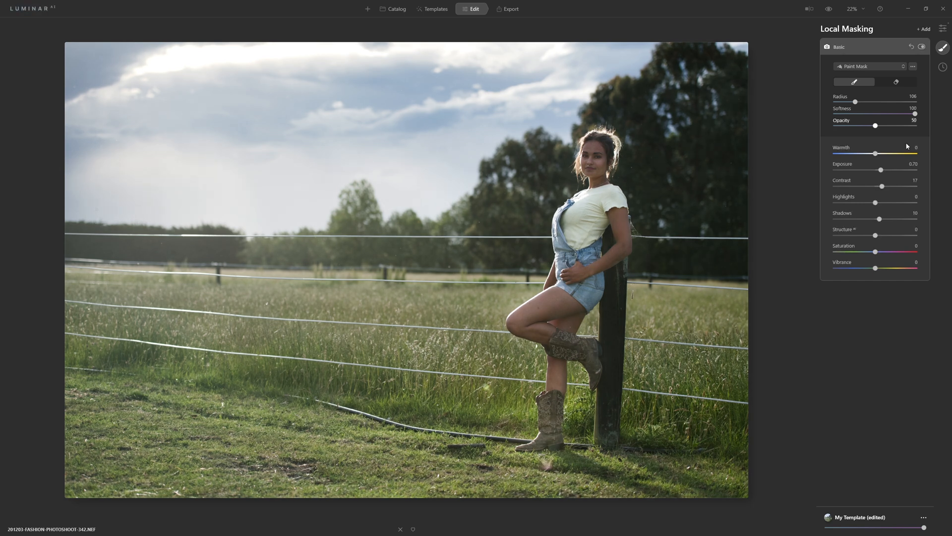
mouse_move(660, 208)
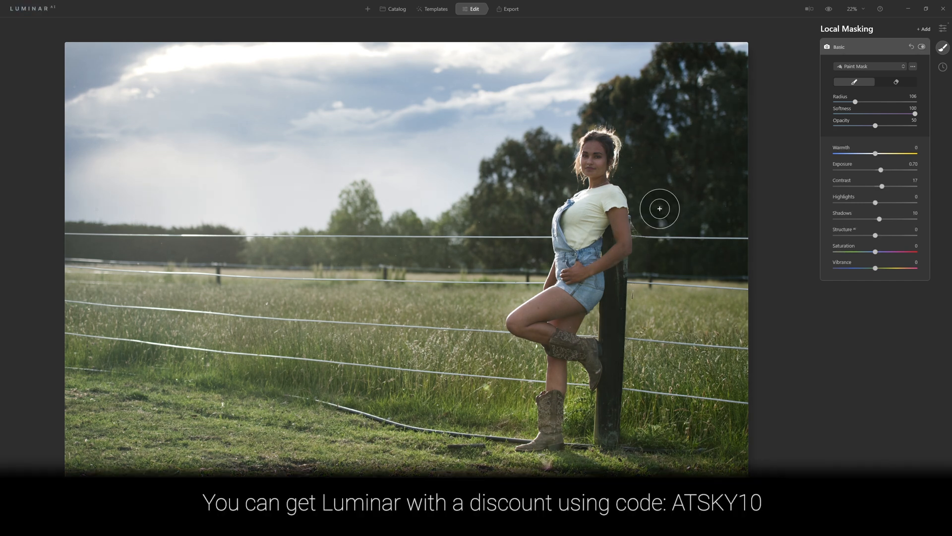
drag(856, 101, 835, 101)
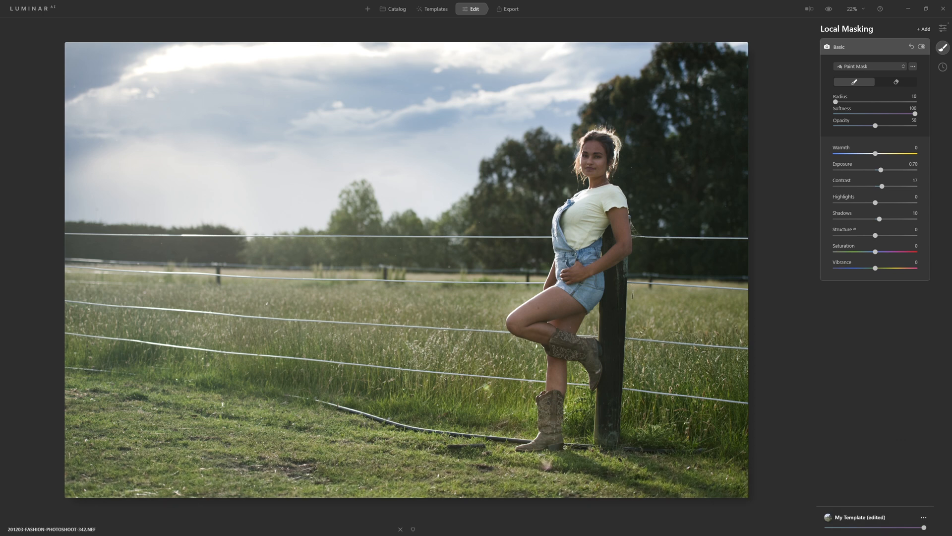
mouse_move(481, 419)
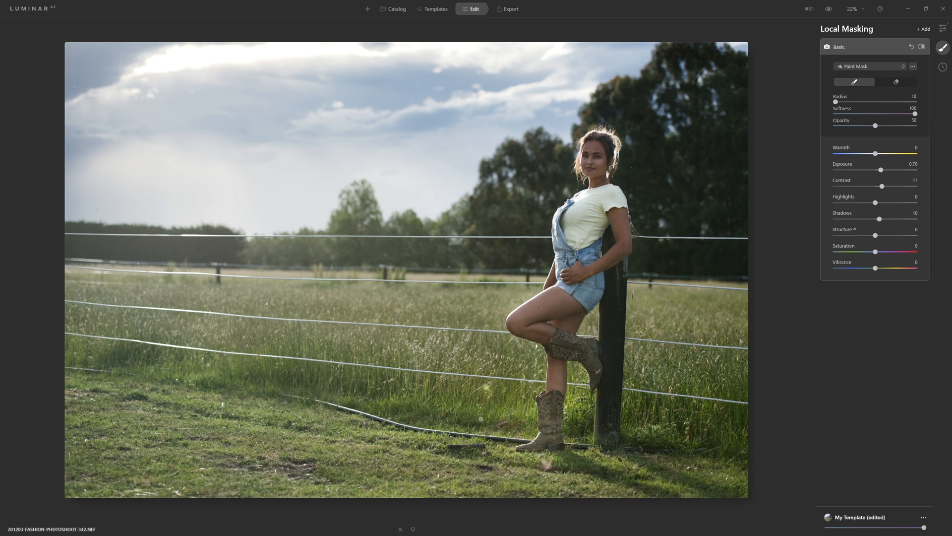
mouse_move(706, 186)
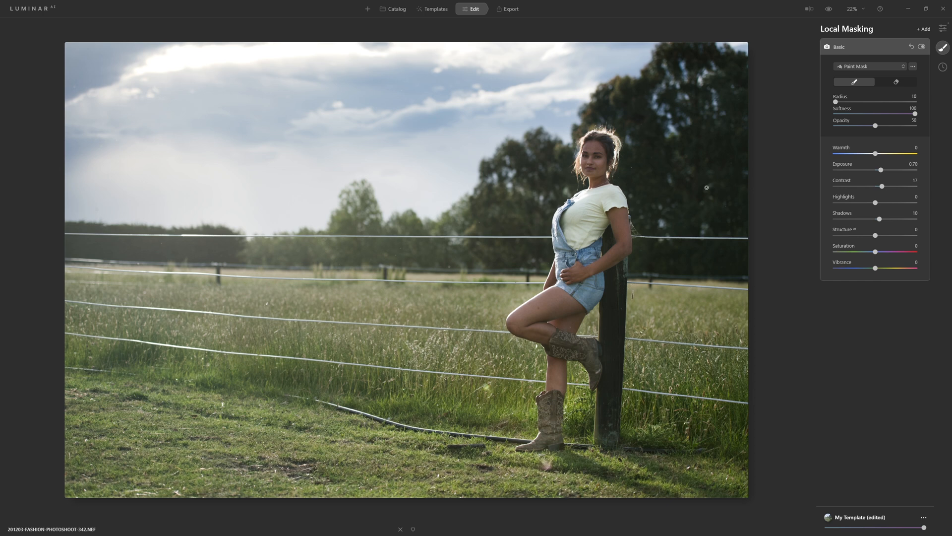
mouse_move(943, 30)
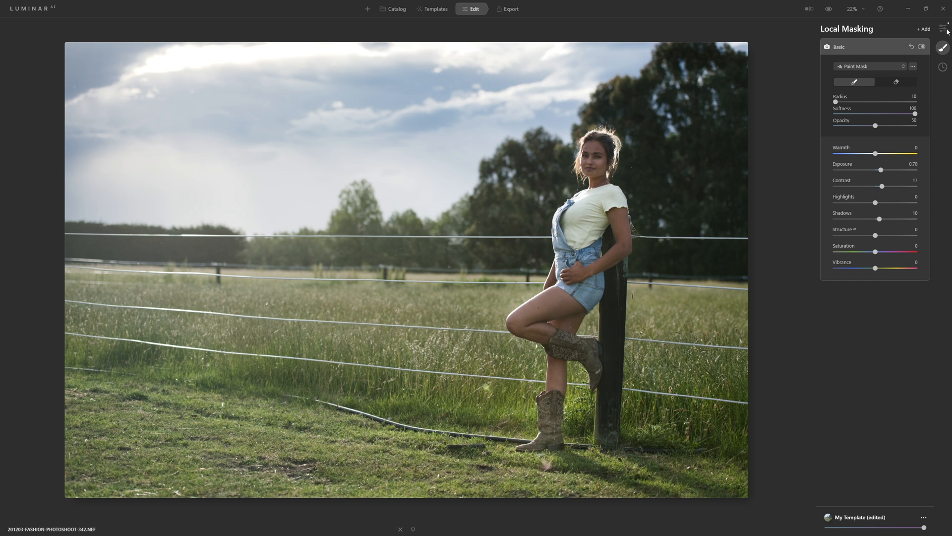
In Light, switch the profile from Luminar Default to the Nikon D850 Camera Standard
click(943, 28)
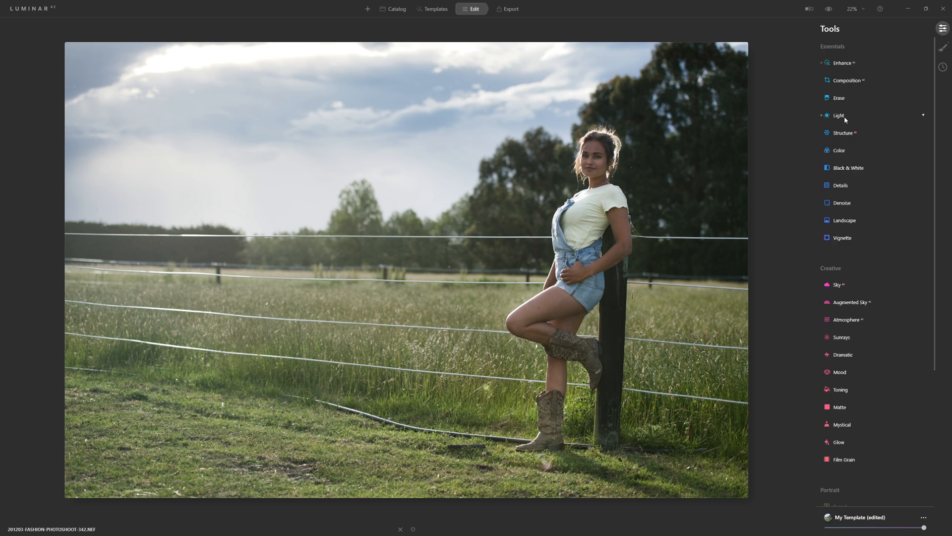
click(838, 115)
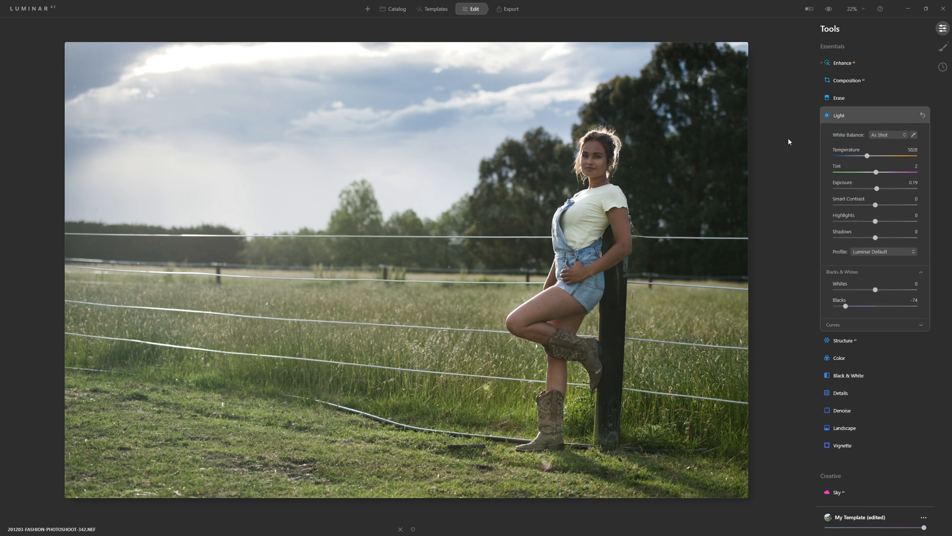
mouse_move(864, 142)
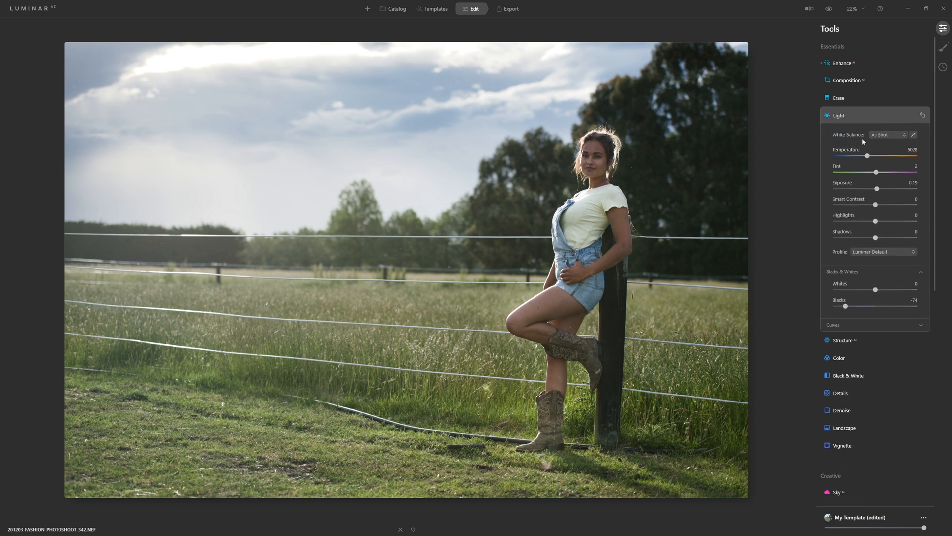
mouse_move(843, 257)
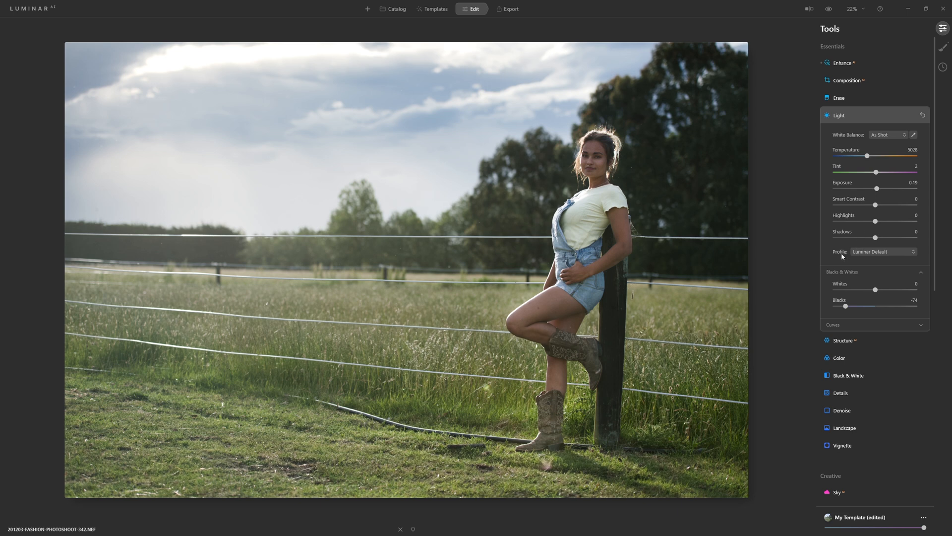
mouse_move(849, 256)
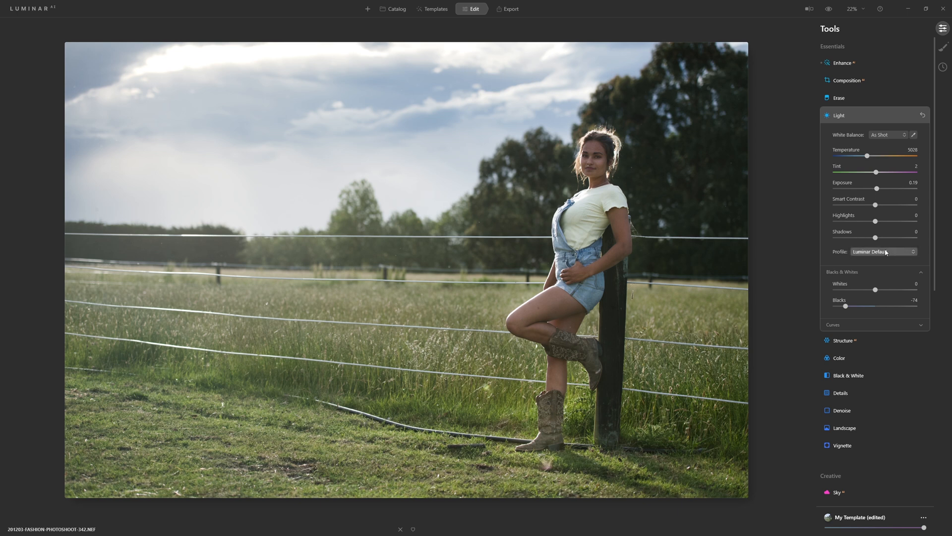
click(883, 252)
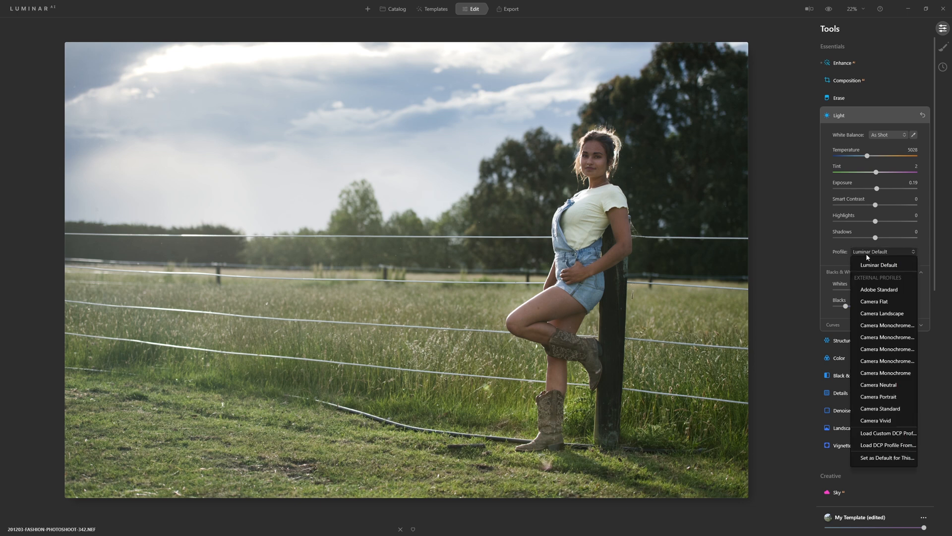
mouse_move(860, 253)
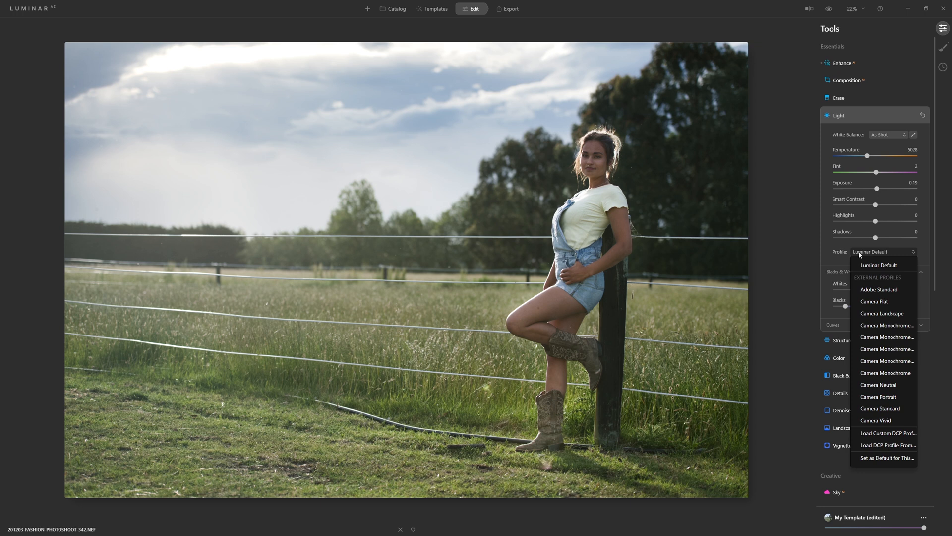
mouse_move(837, 256)
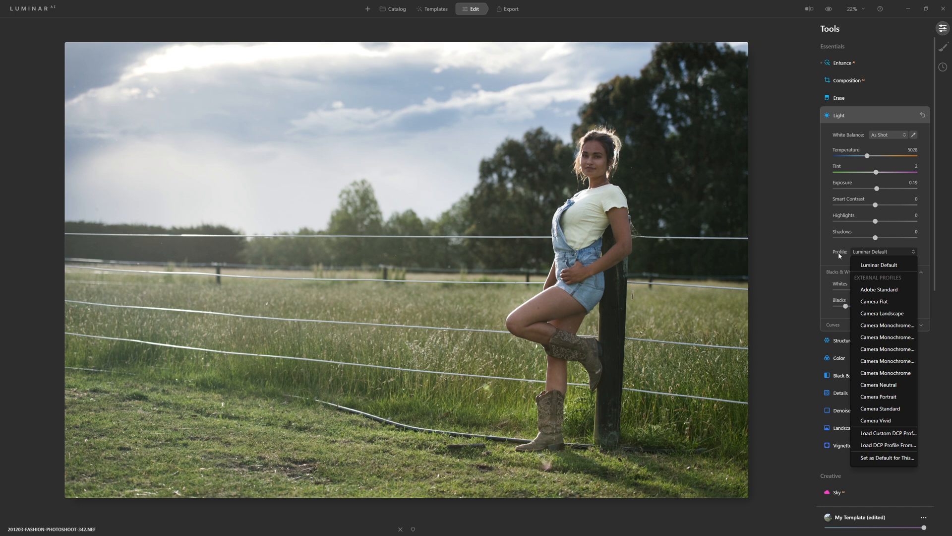
mouse_move(871, 253)
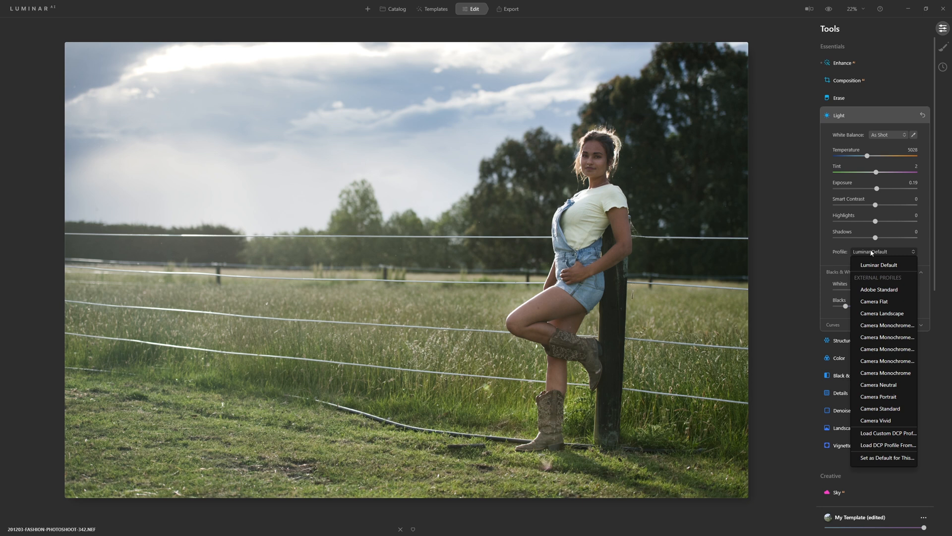
mouse_move(882, 413)
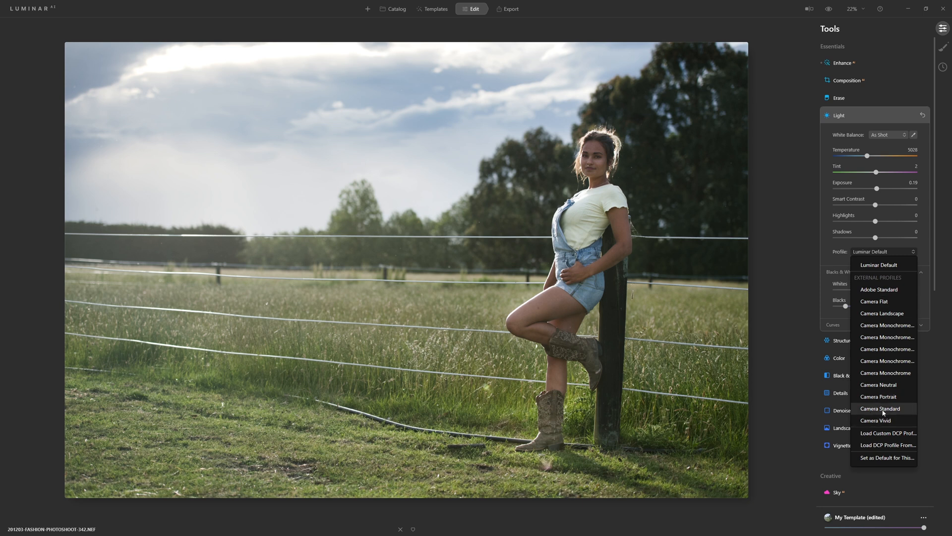
click(879, 409)
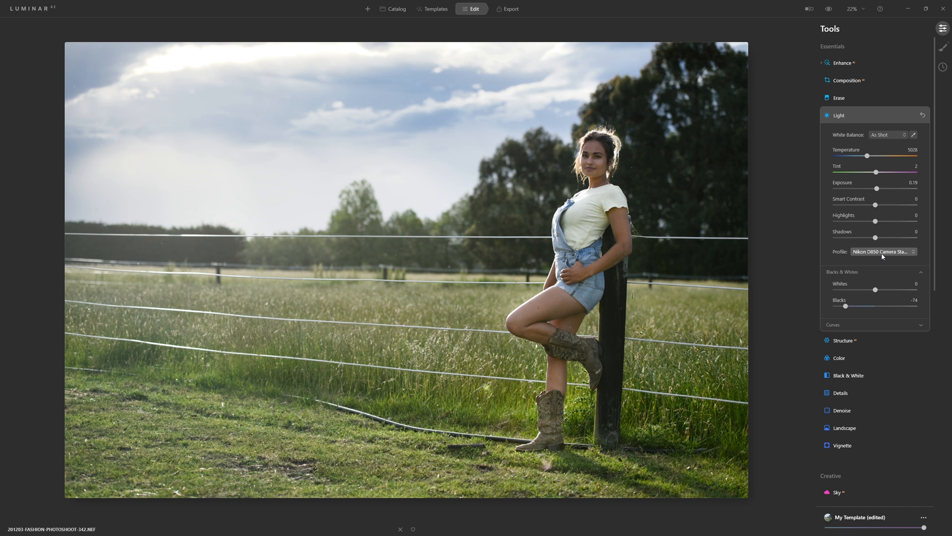
scroll(down, 3)
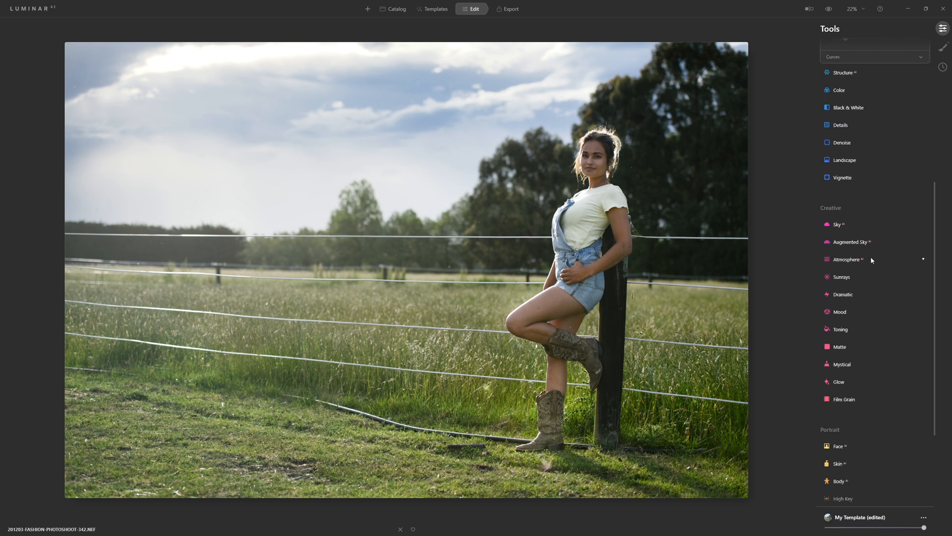
mouse_move(828, 312)
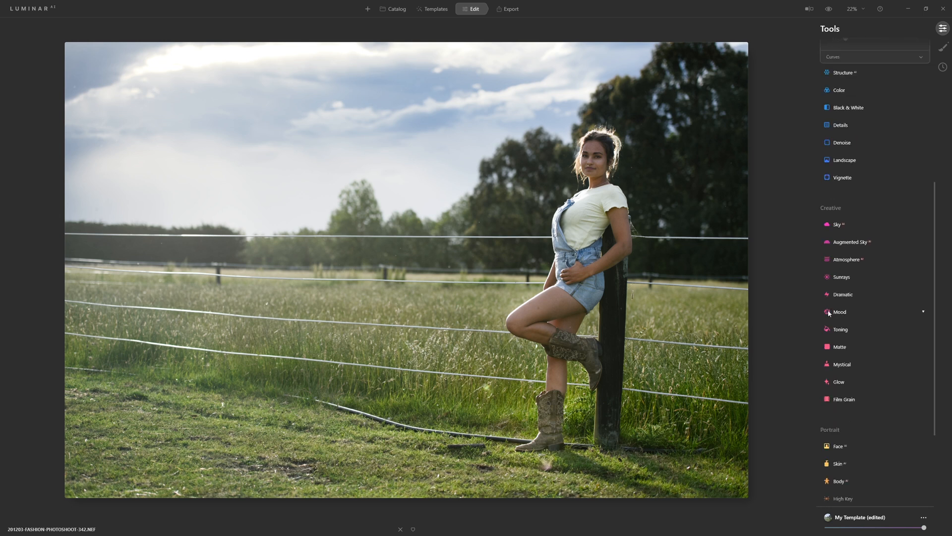
Open the Mood tool under Creative and show its LUT list with Anaheim checked
click(839, 311)
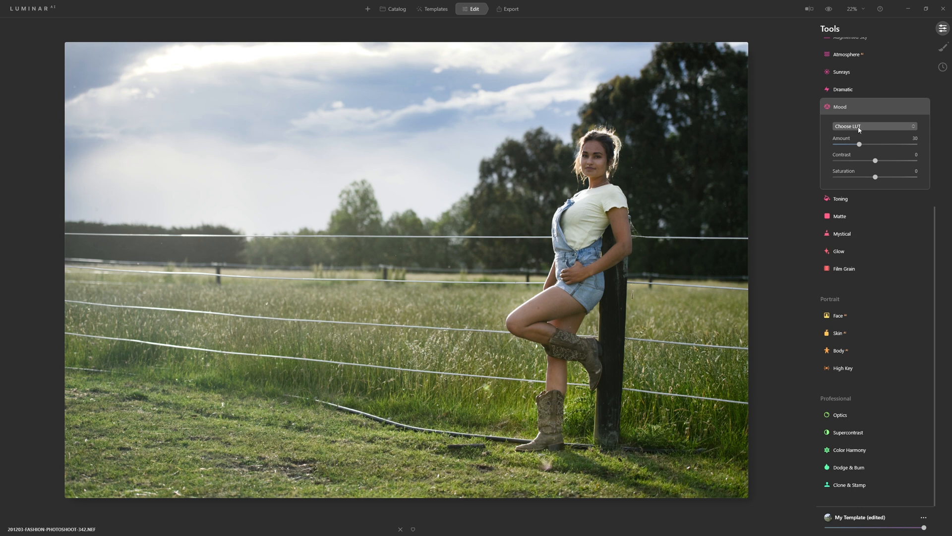
mouse_move(869, 131)
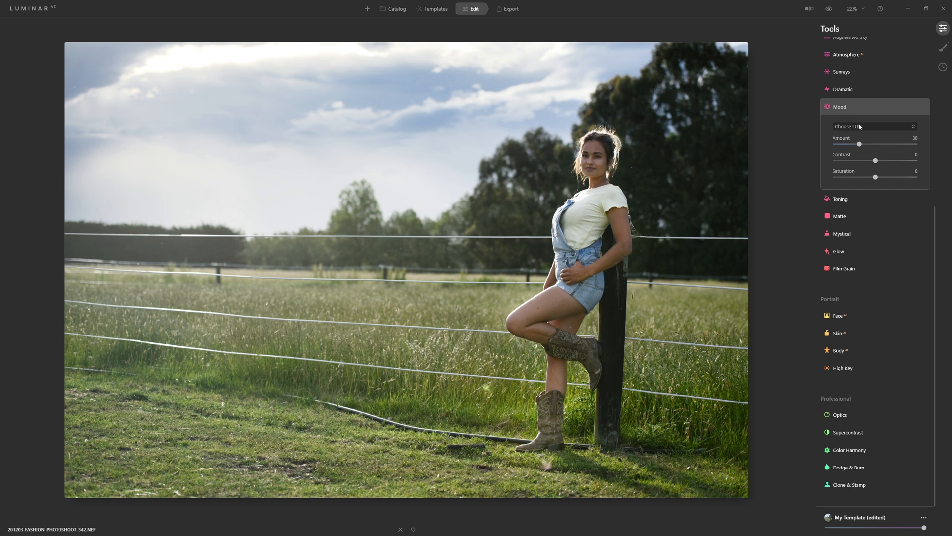
click(875, 126)
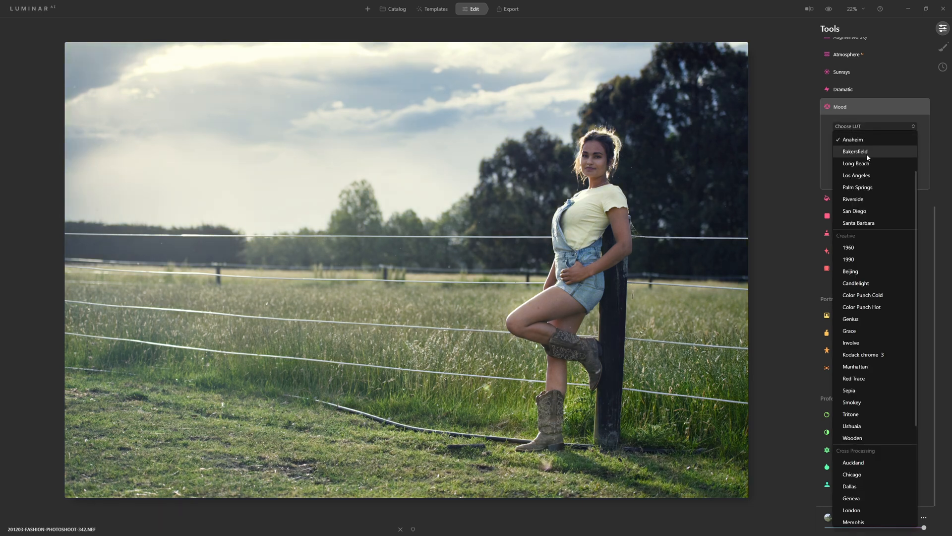
mouse_move(869, 188)
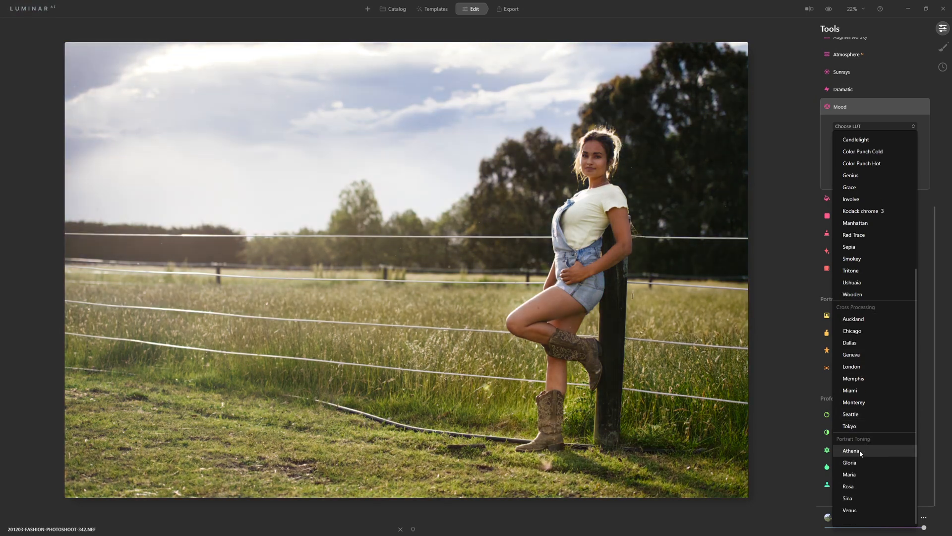
Apply the Athena LUT, toggle Mood off and on to compare, and push Amount to full
click(849, 450)
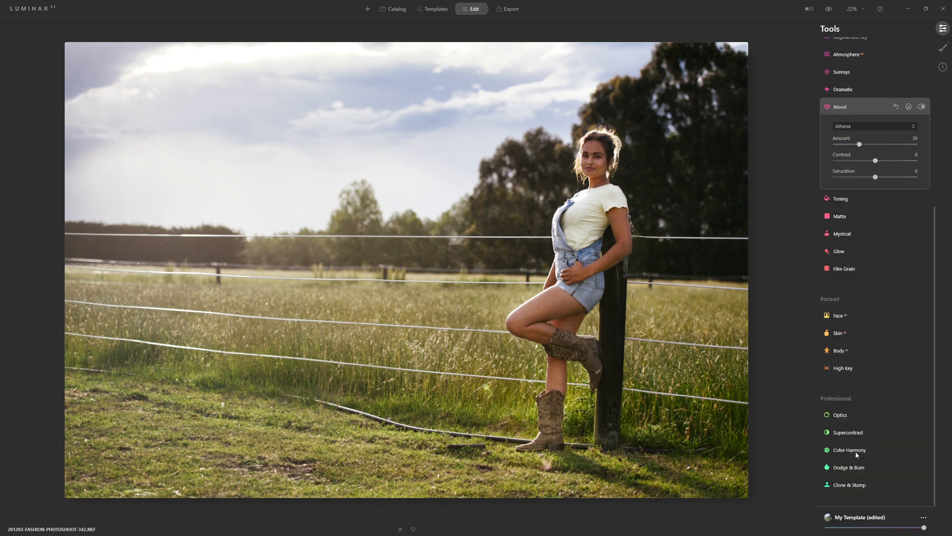
click(921, 107)
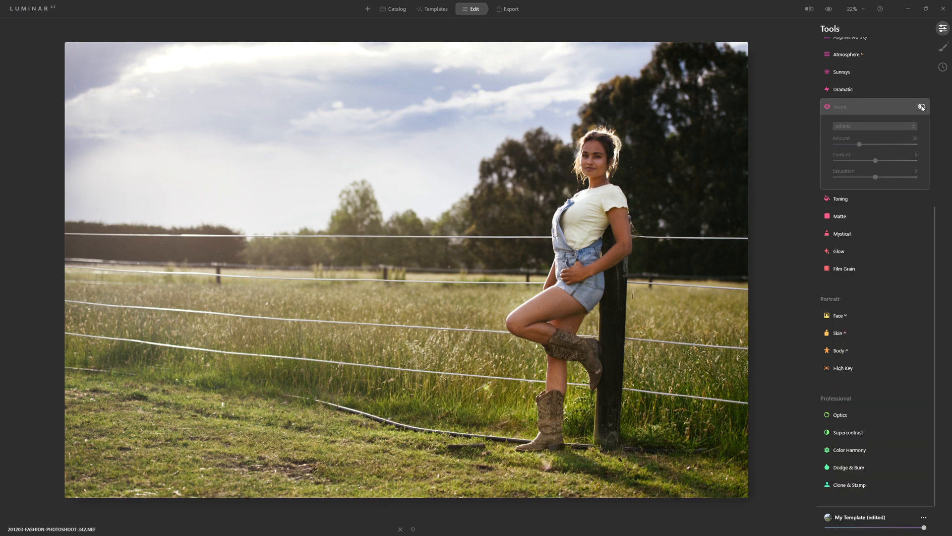
click(923, 106)
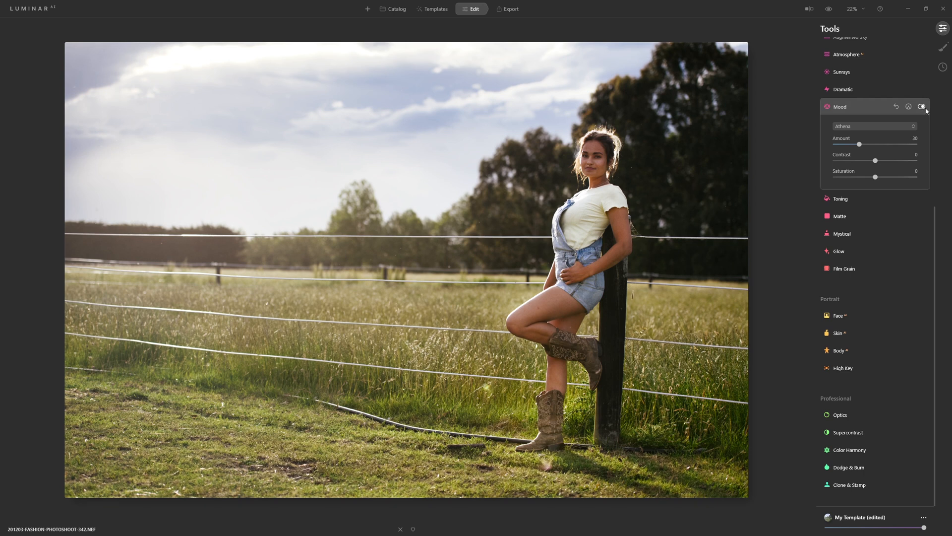
mouse_move(923, 106)
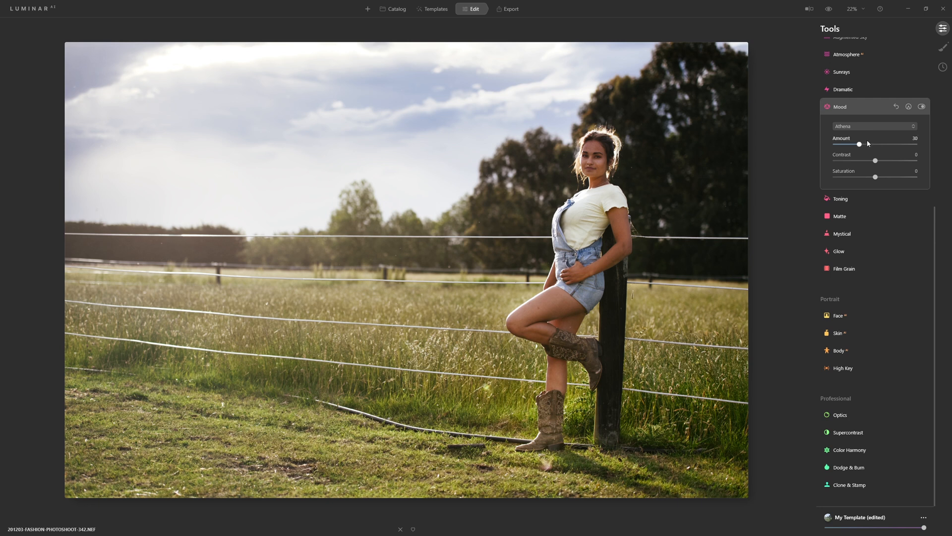
drag(859, 144, 916, 144)
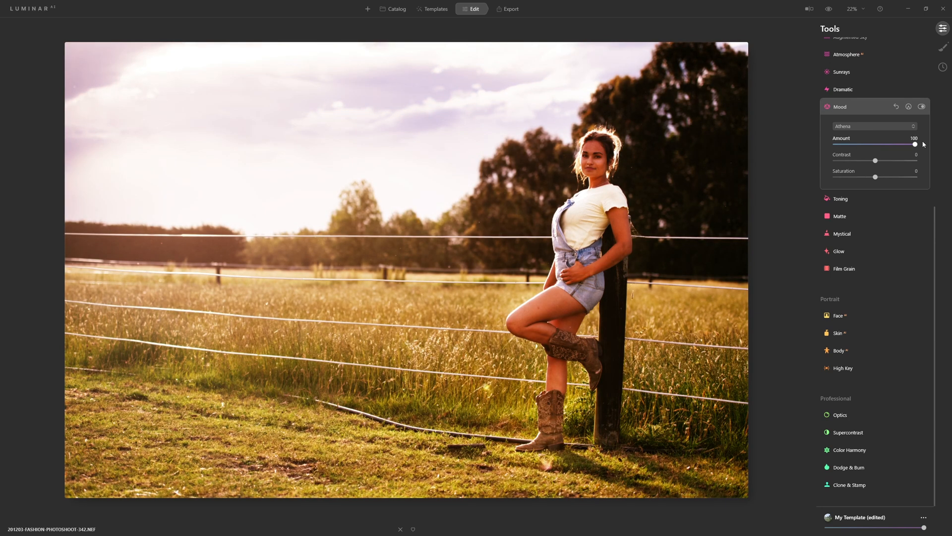
Test Contrast and Saturation then return them to 0, and settle the Athena Amount at 30
drag(876, 160, 904, 160)
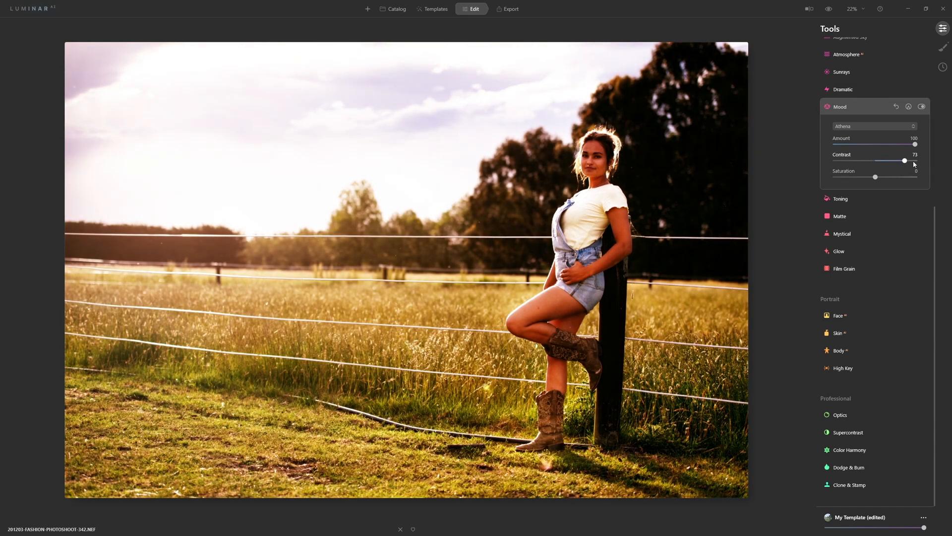
drag(904, 161, 883, 161)
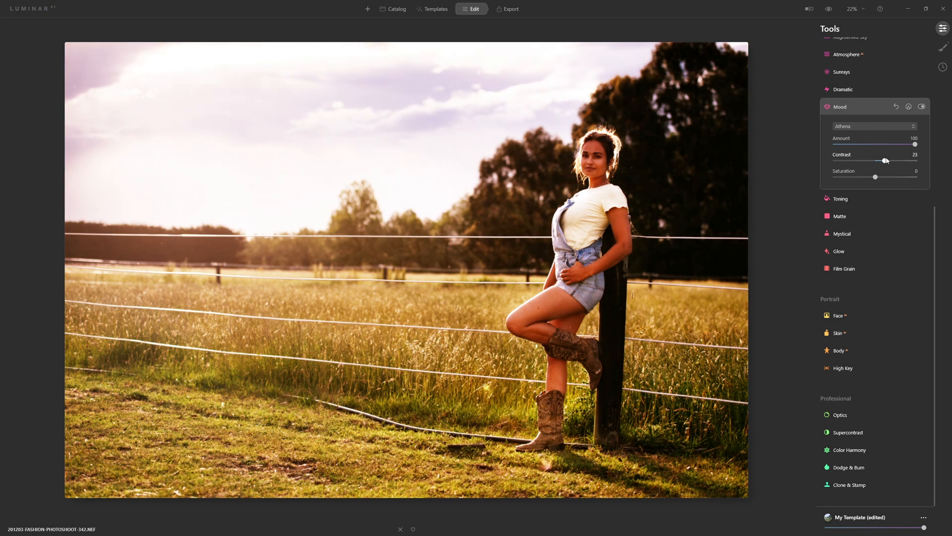
drag(875, 177, 893, 176)
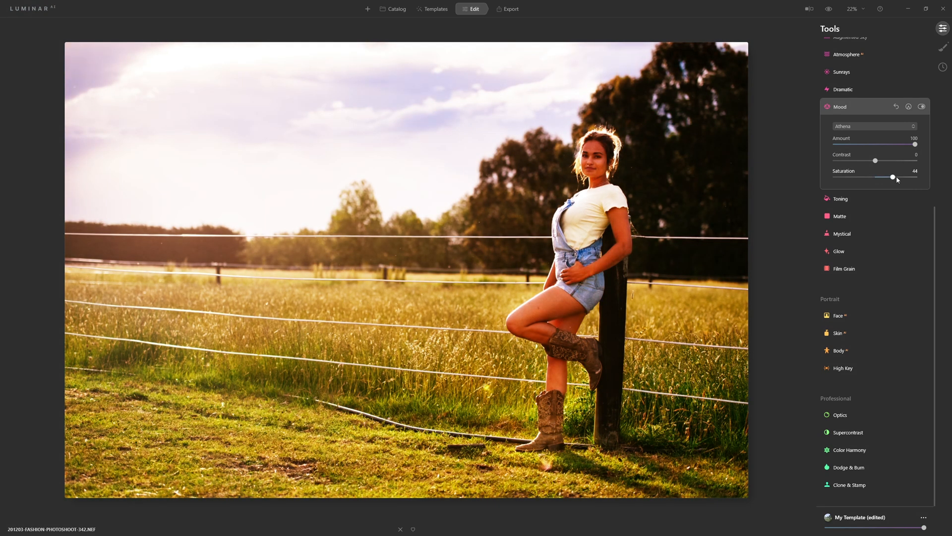
drag(892, 177, 875, 176)
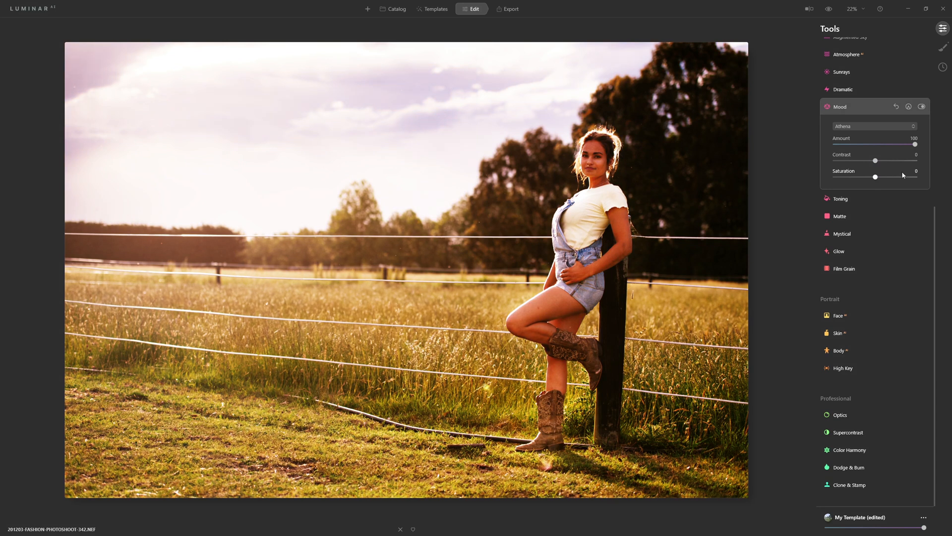
mouse_move(900, 122)
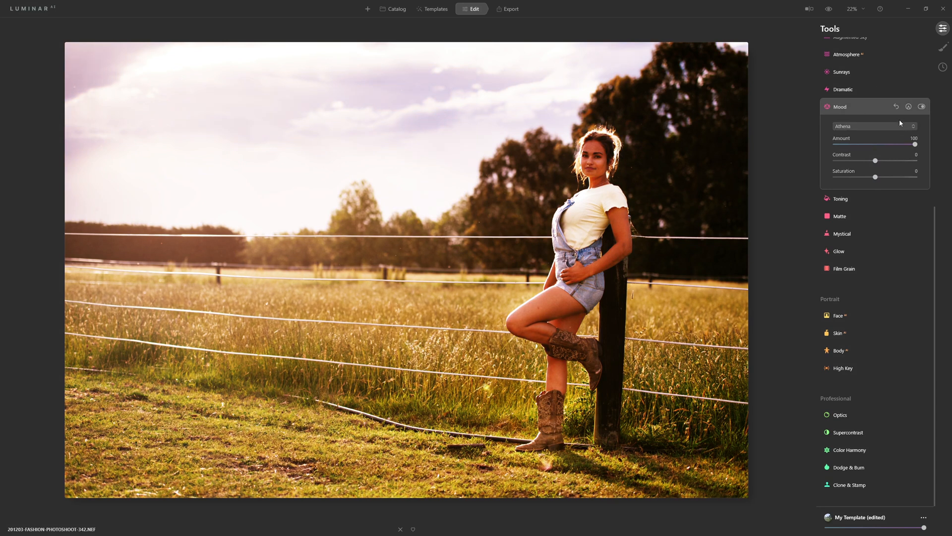
drag(915, 145, 864, 144)
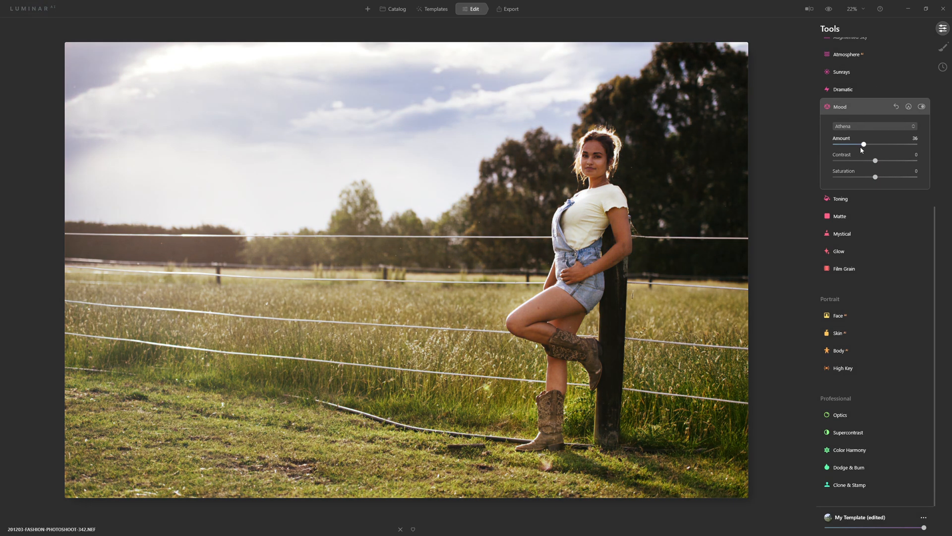
drag(864, 144, 856, 145)
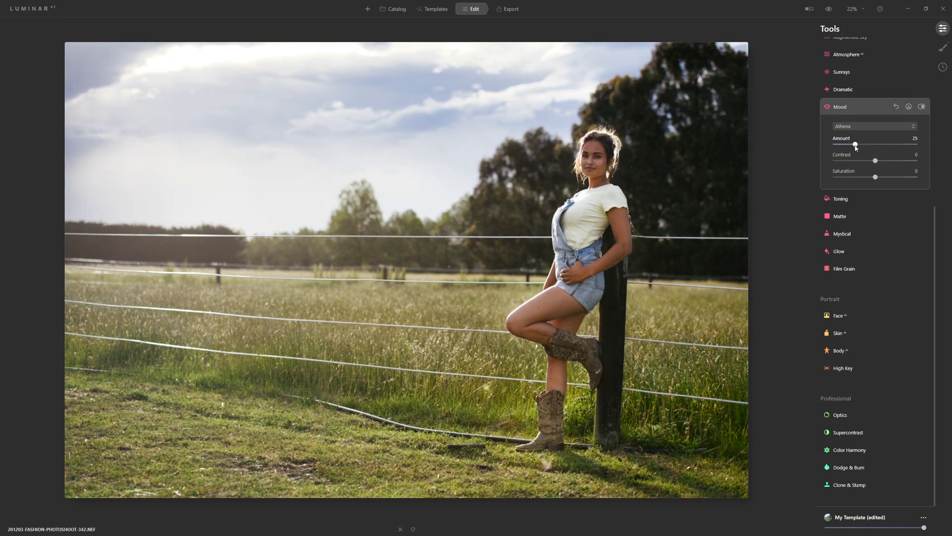
drag(855, 145, 859, 145)
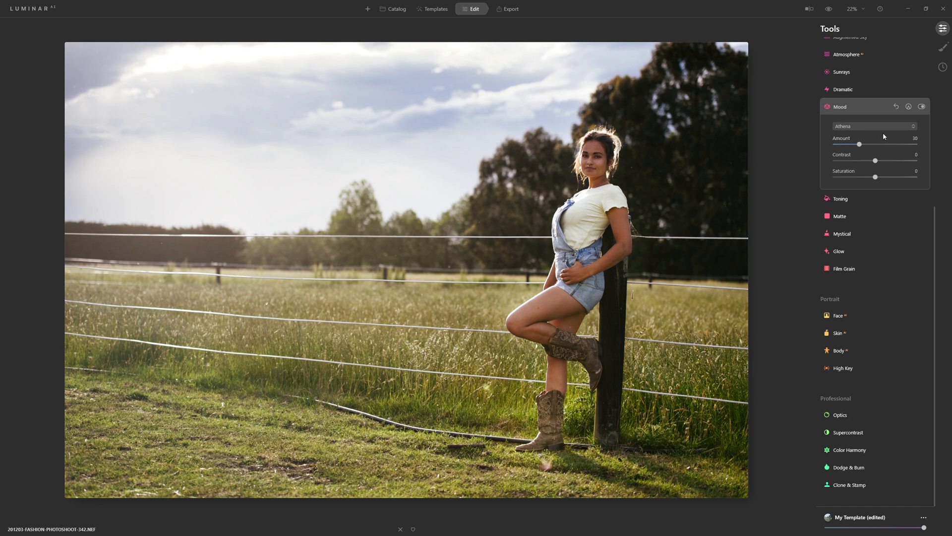
click(828, 9)
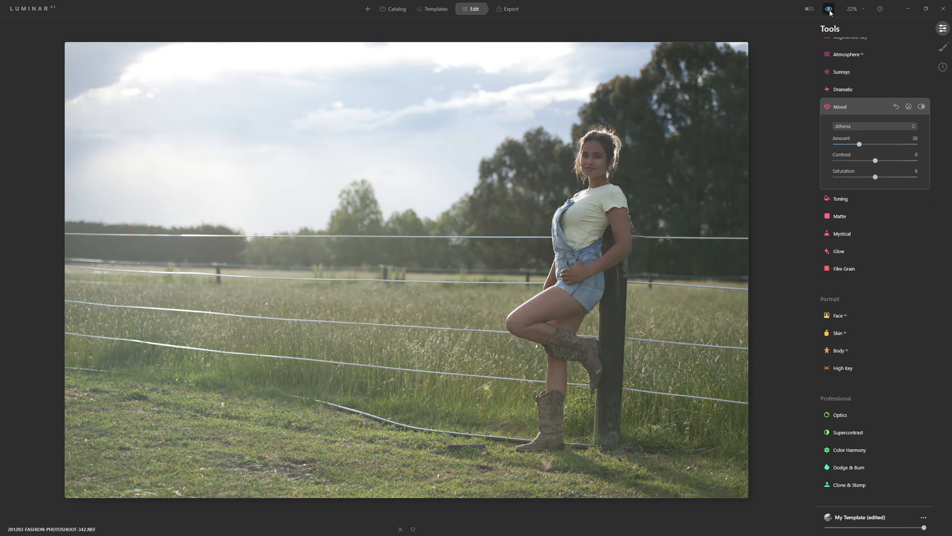
click(828, 9)
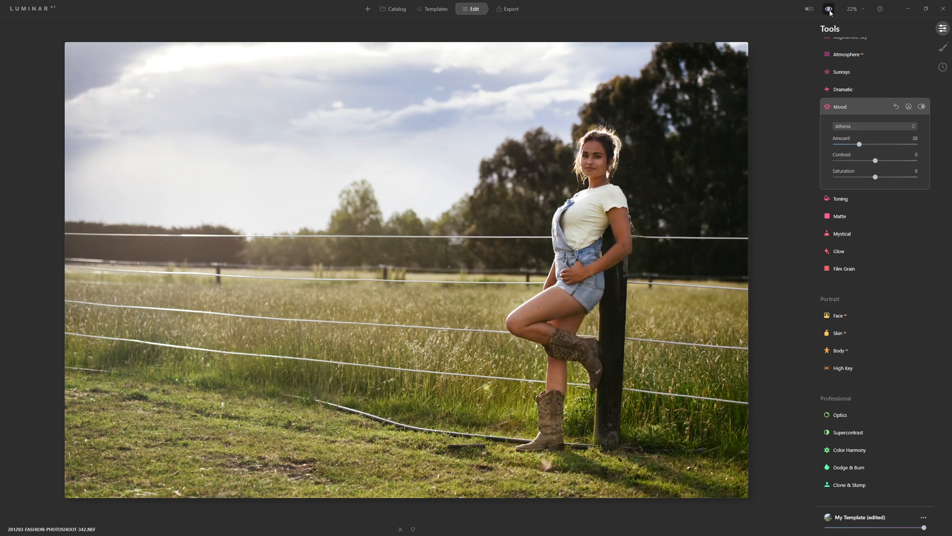
click(828, 9)
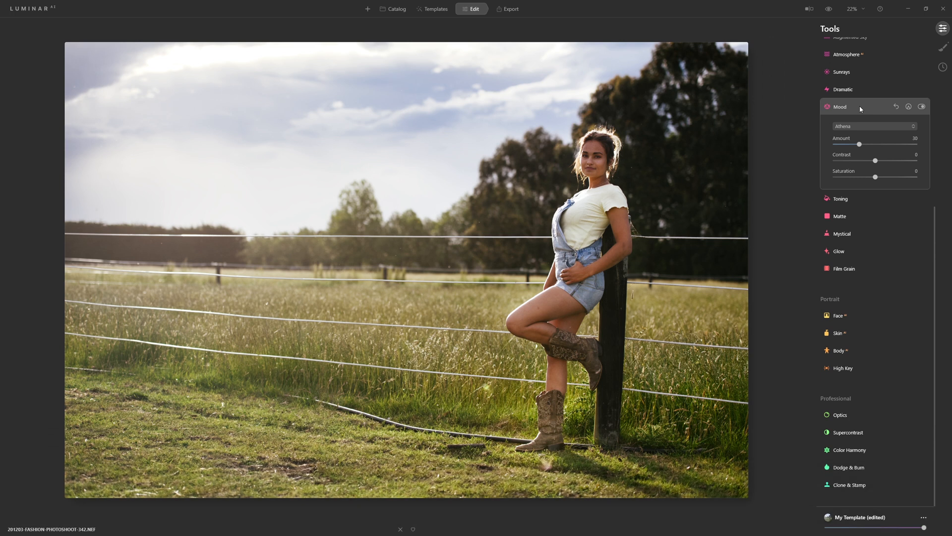
click(839, 106)
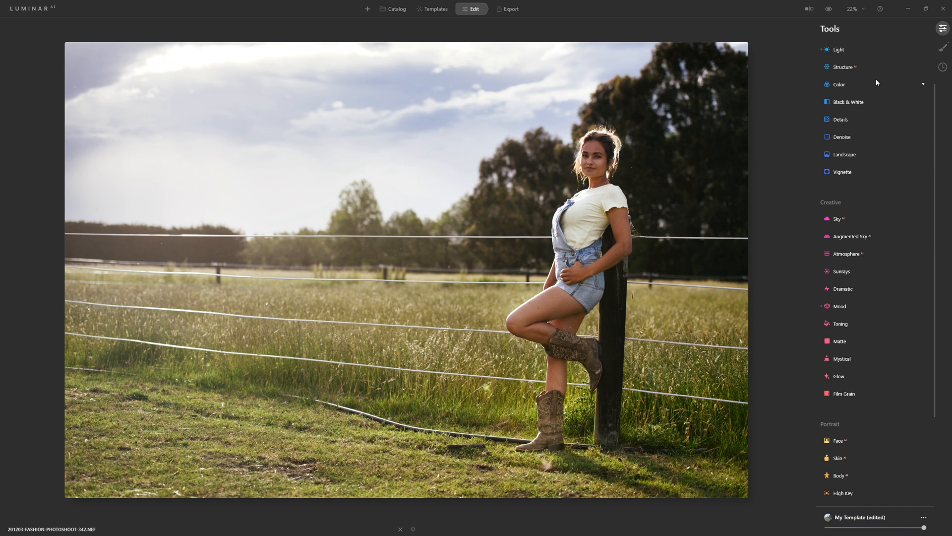
mouse_move(849, 309)
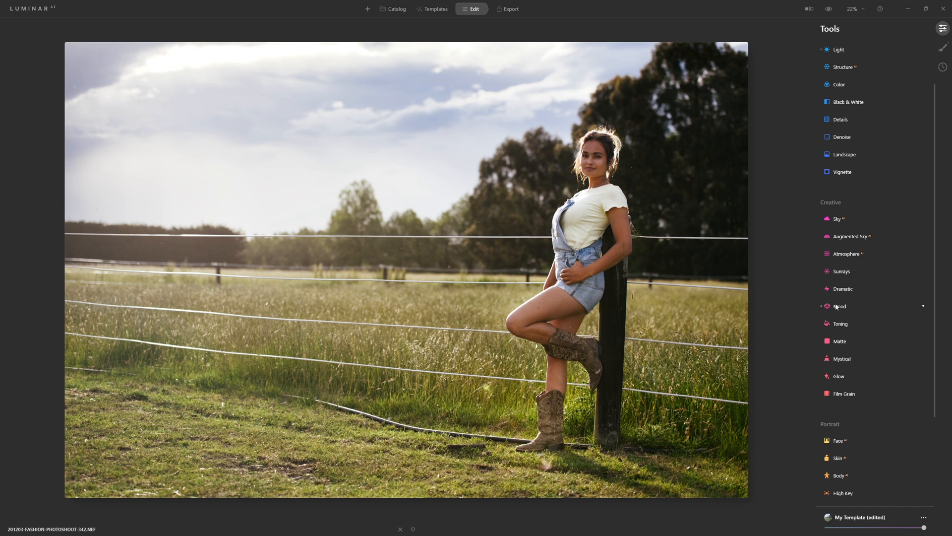
click(839, 305)
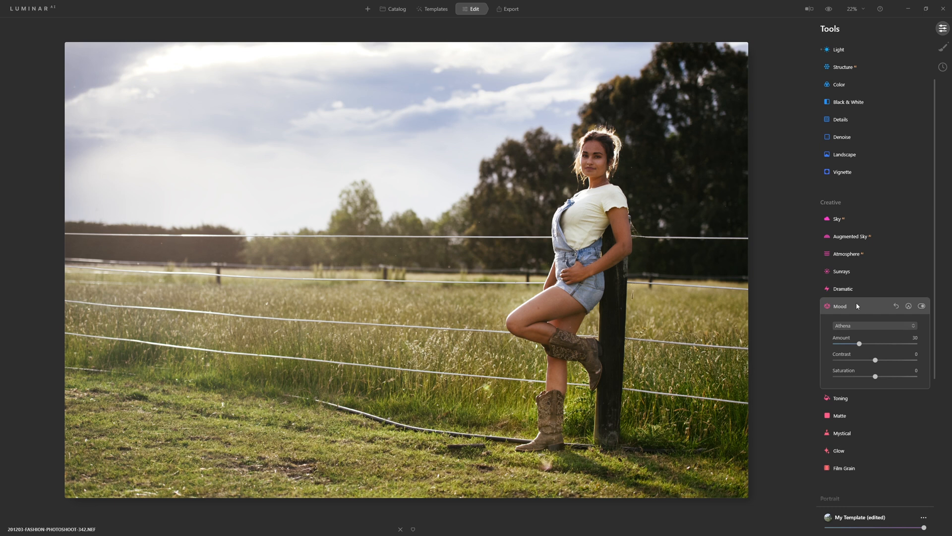
click(839, 305)
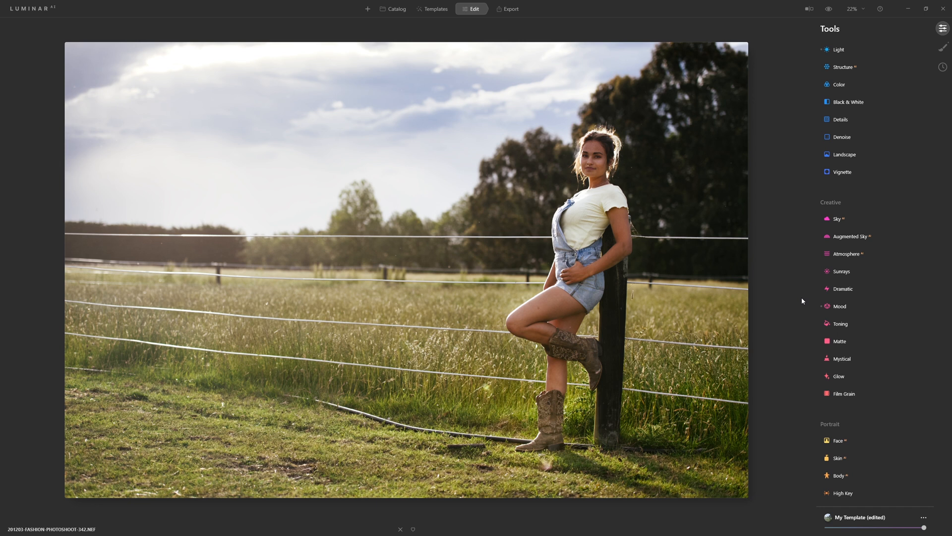
click(839, 306)
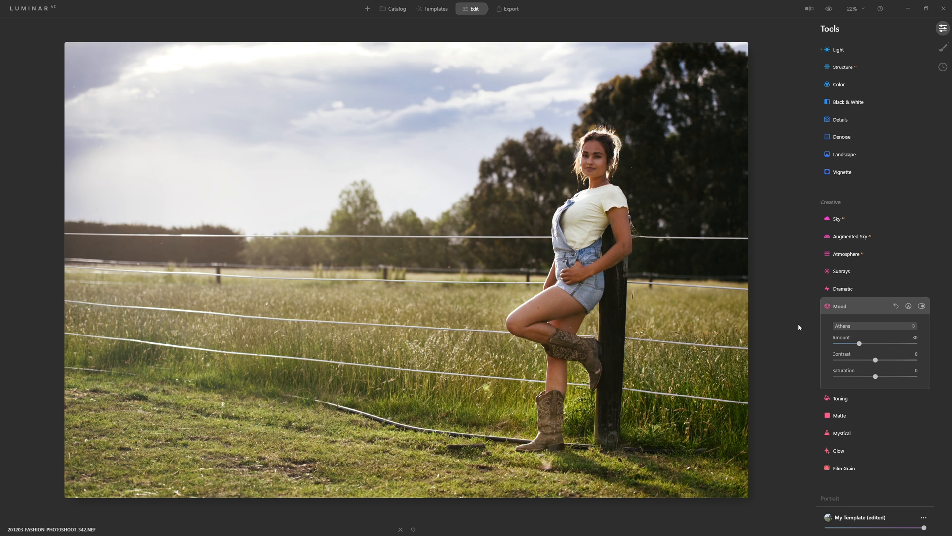
mouse_move(805, 323)
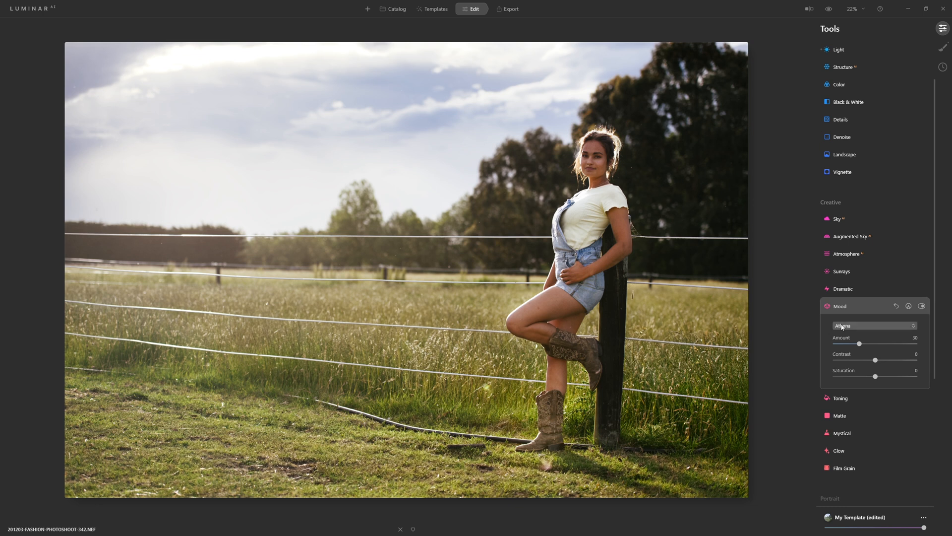
From the Mood LUT list choose Download New LUT Files to reach the Marketplace LUTs page
click(875, 325)
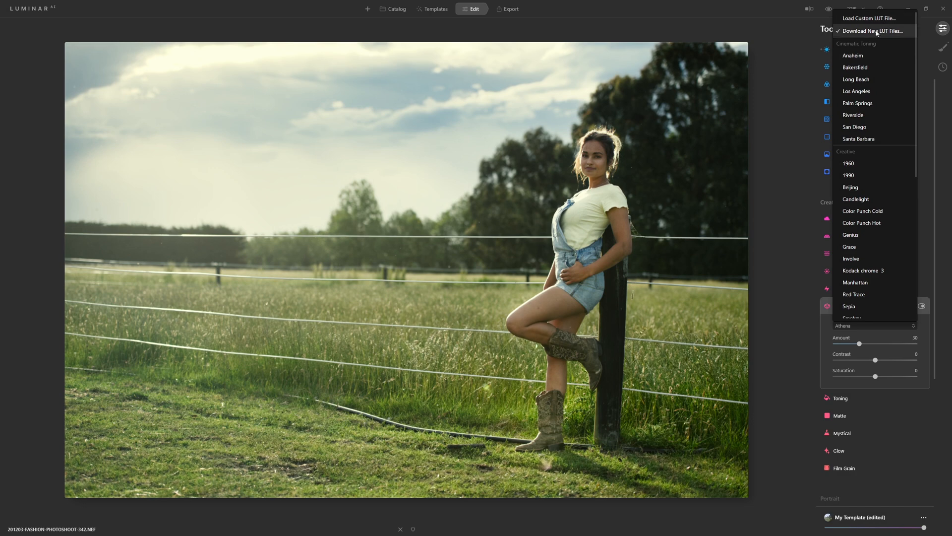
click(871, 31)
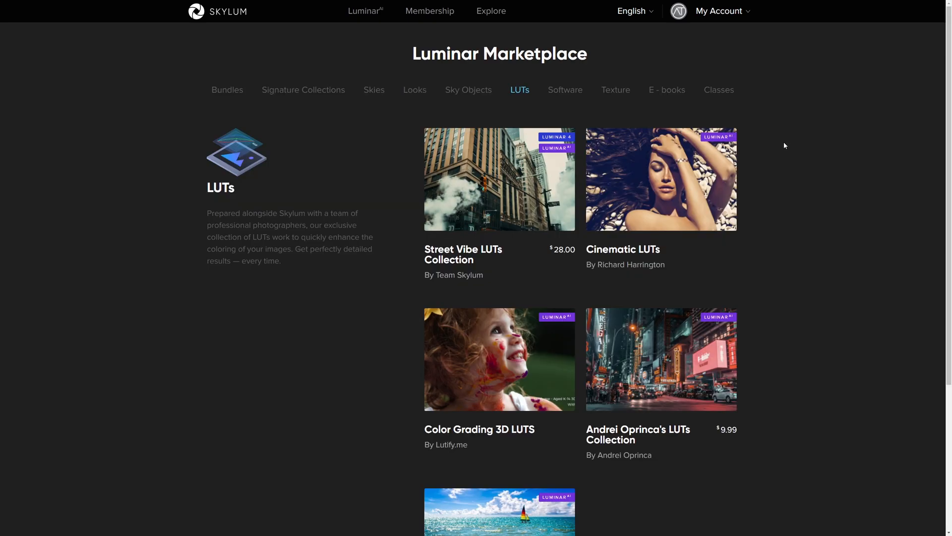
mouse_move(752, 159)
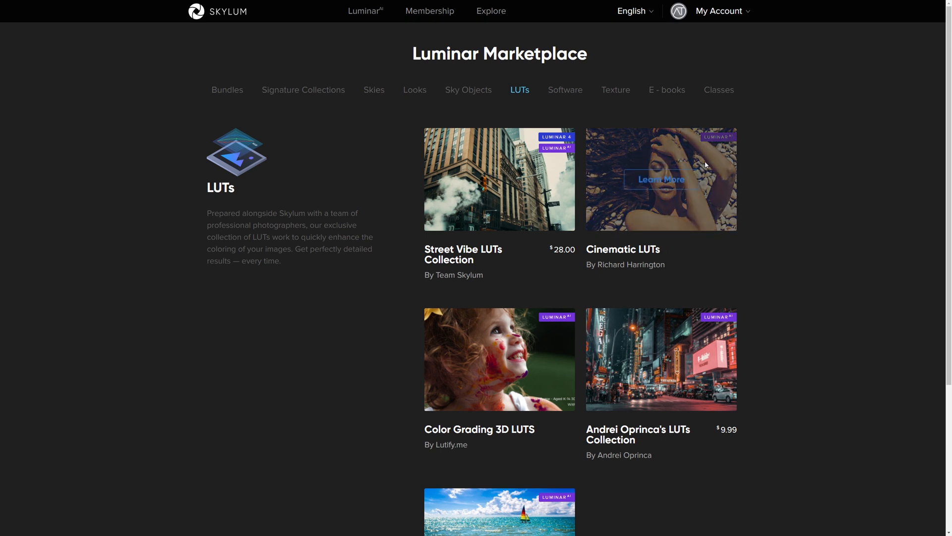
mouse_move(780, 146)
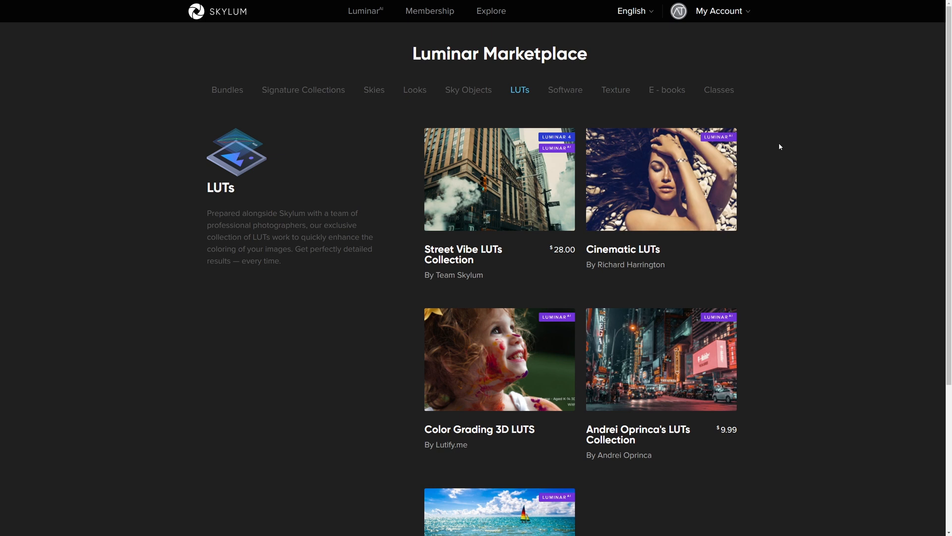
mouse_move(672, 126)
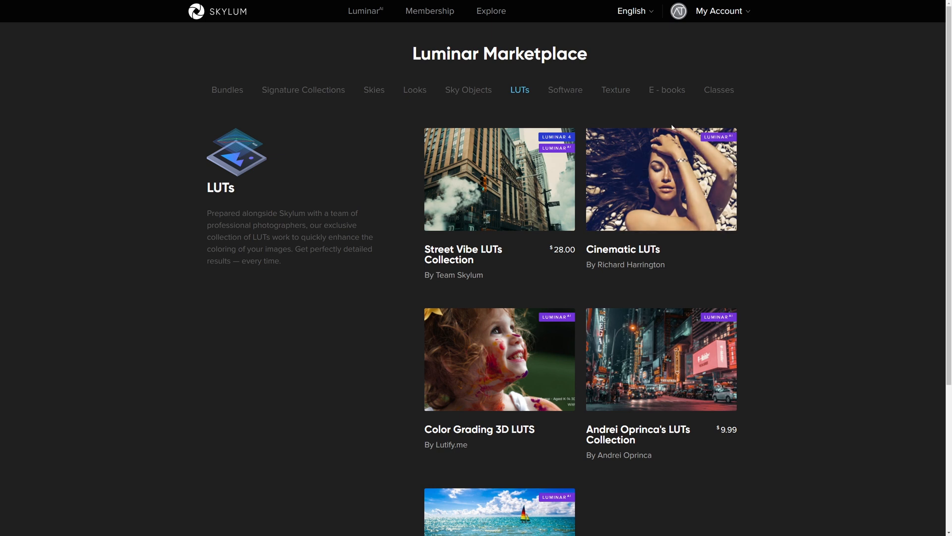
mouse_move(500, 171)
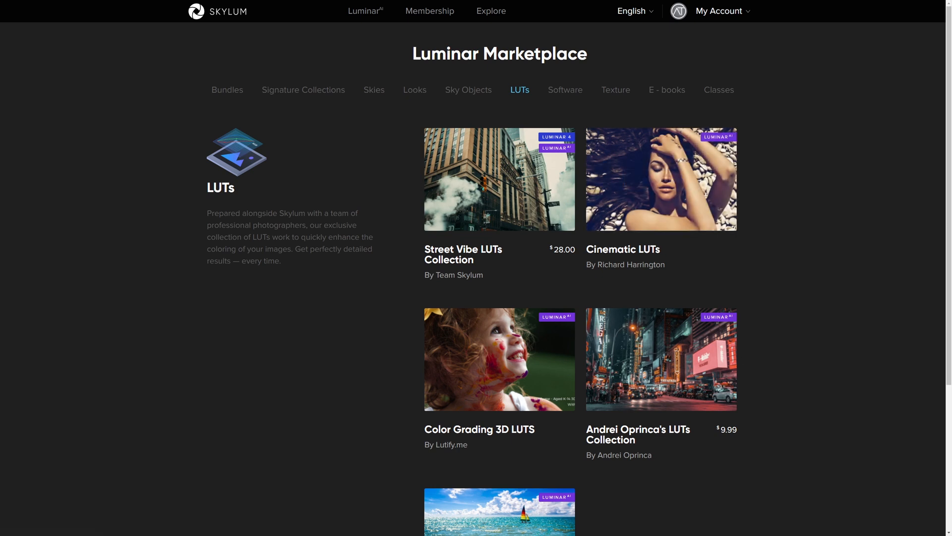
mouse_move(662, 185)
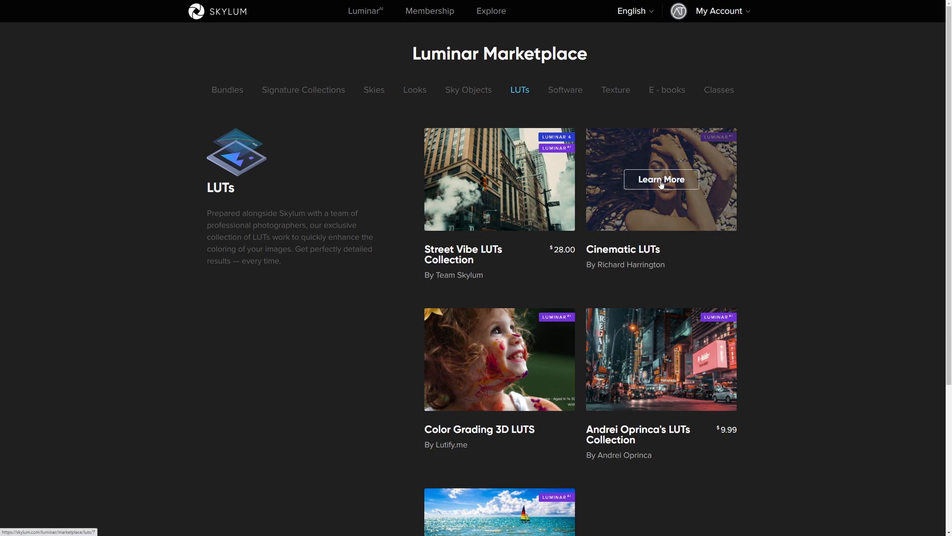
Open the Cinematic LUTs pack page and start downloading its free zip file
click(661, 179)
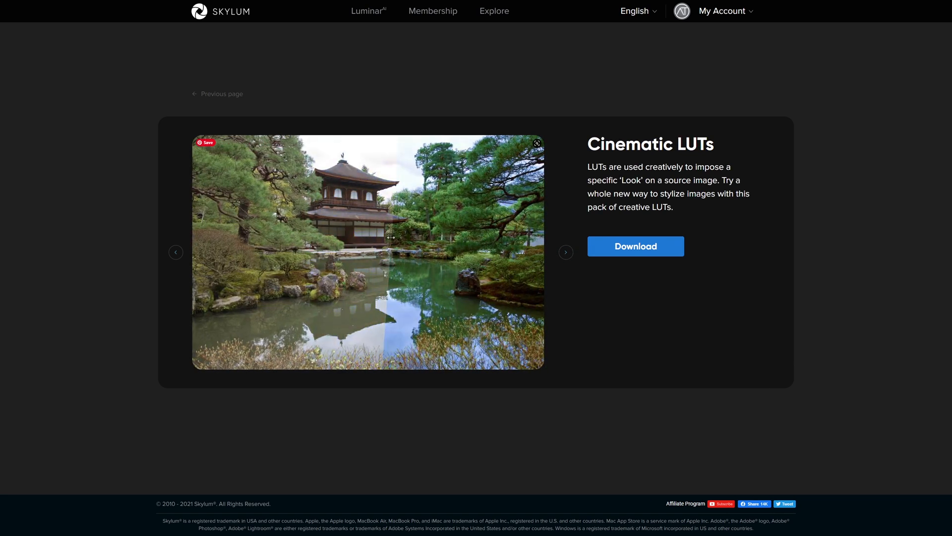
click(636, 246)
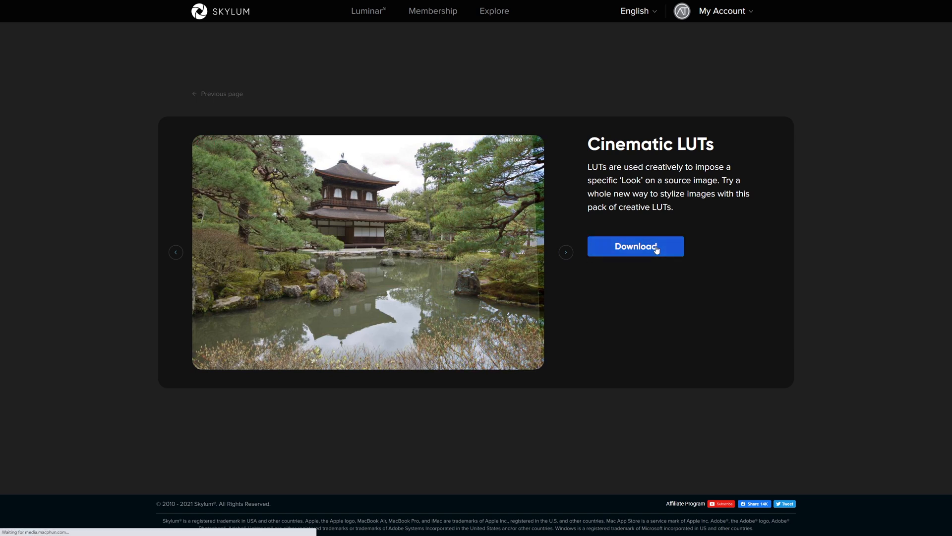
click(636, 246)
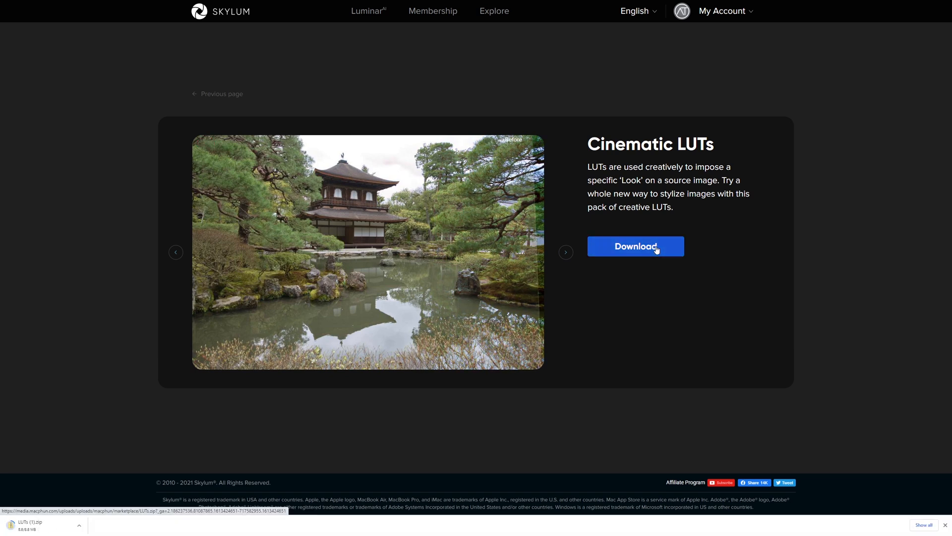